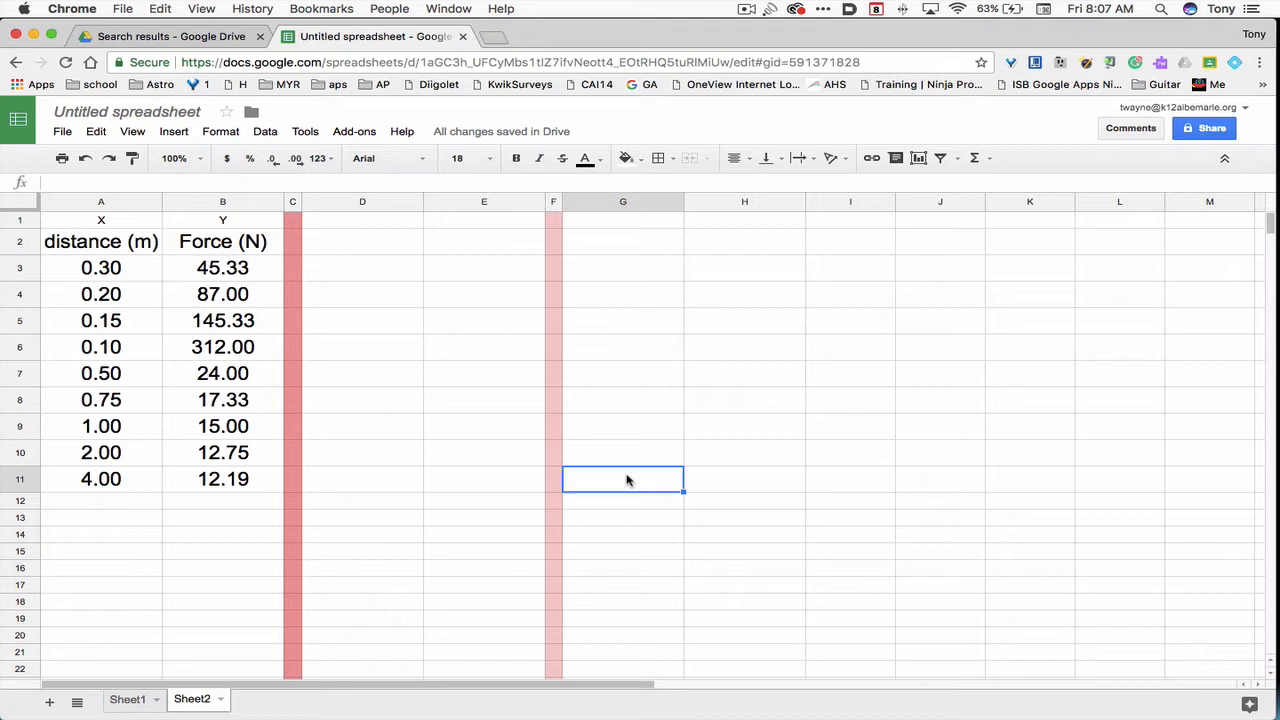
pyautogui.moveTo(292, 312)
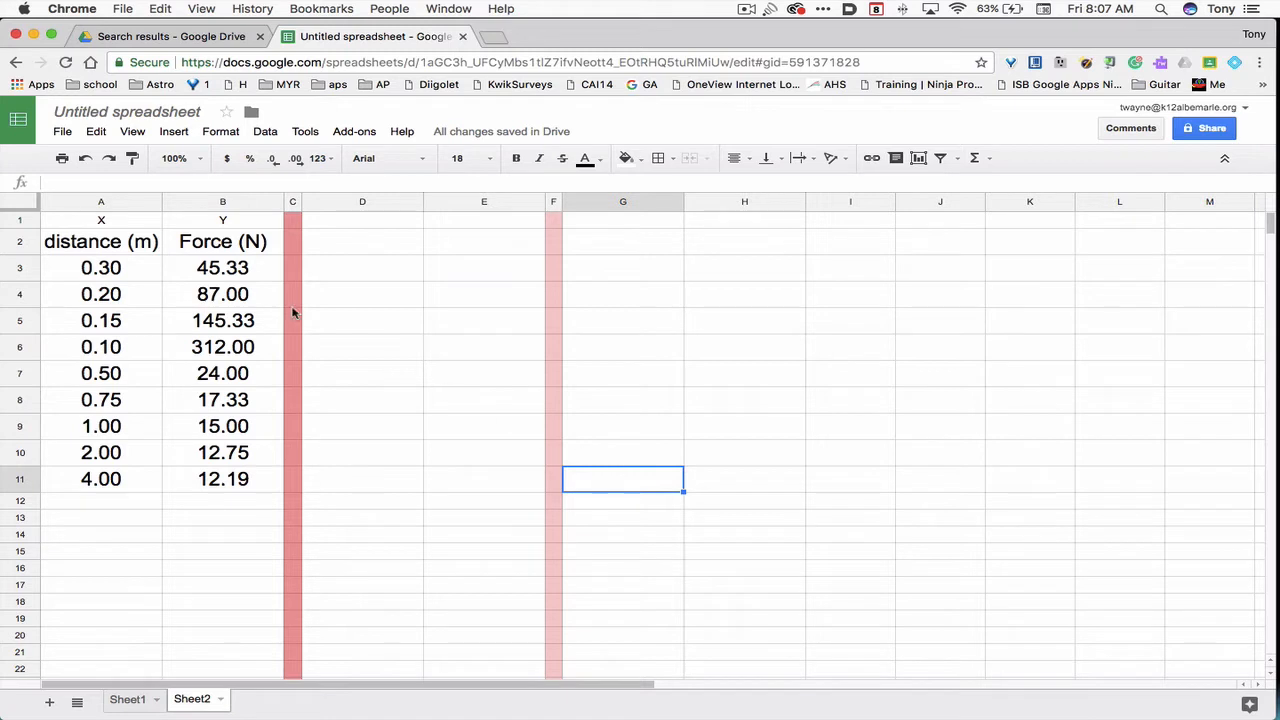
# Step: Select the distance and force table A2:B11, headers included
pyautogui.click(100, 240)
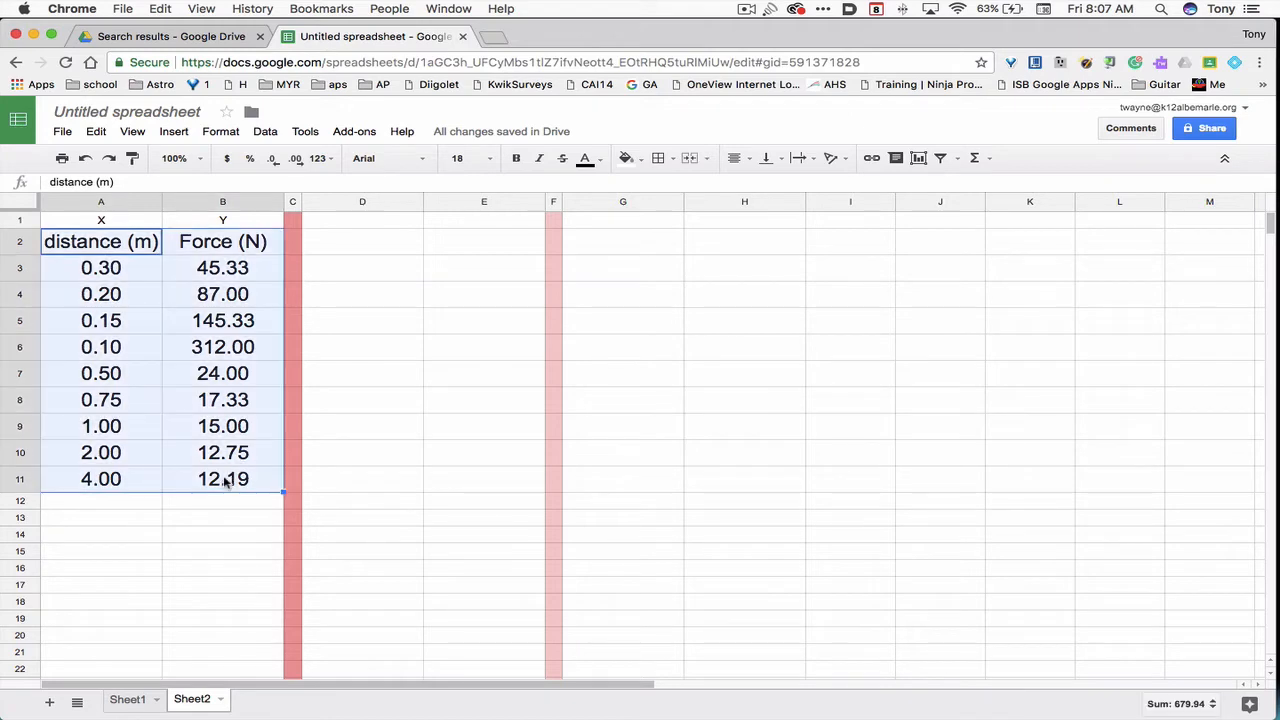
pyautogui.moveTo(200, 390)
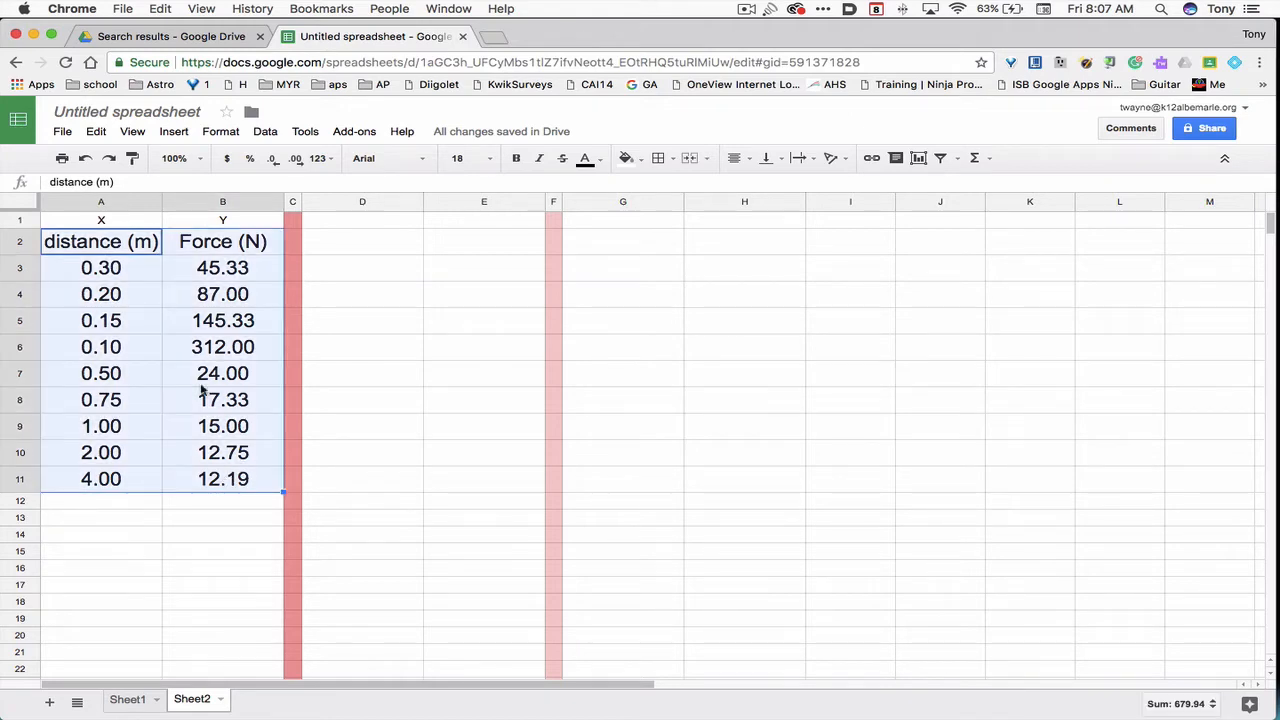
# Step: Insert a chart of the selected data and make it a scatter chart
pyautogui.click(172, 132)
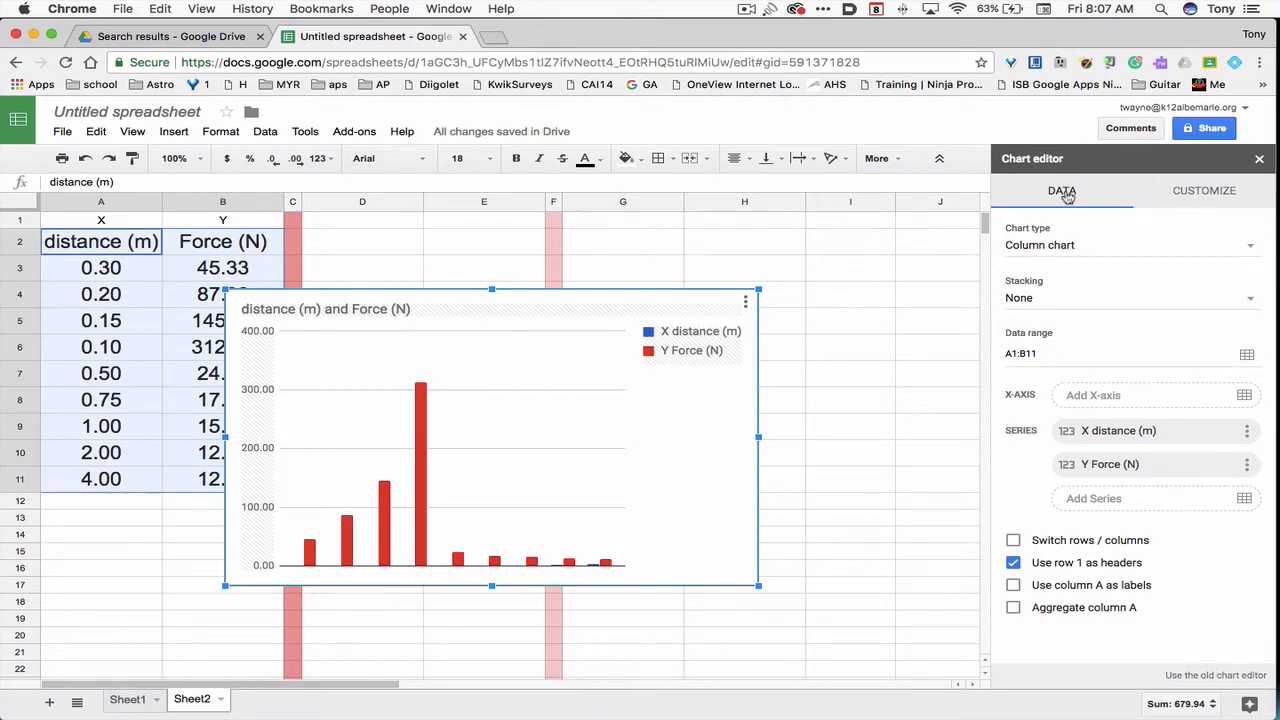
pyautogui.click(1130, 244)
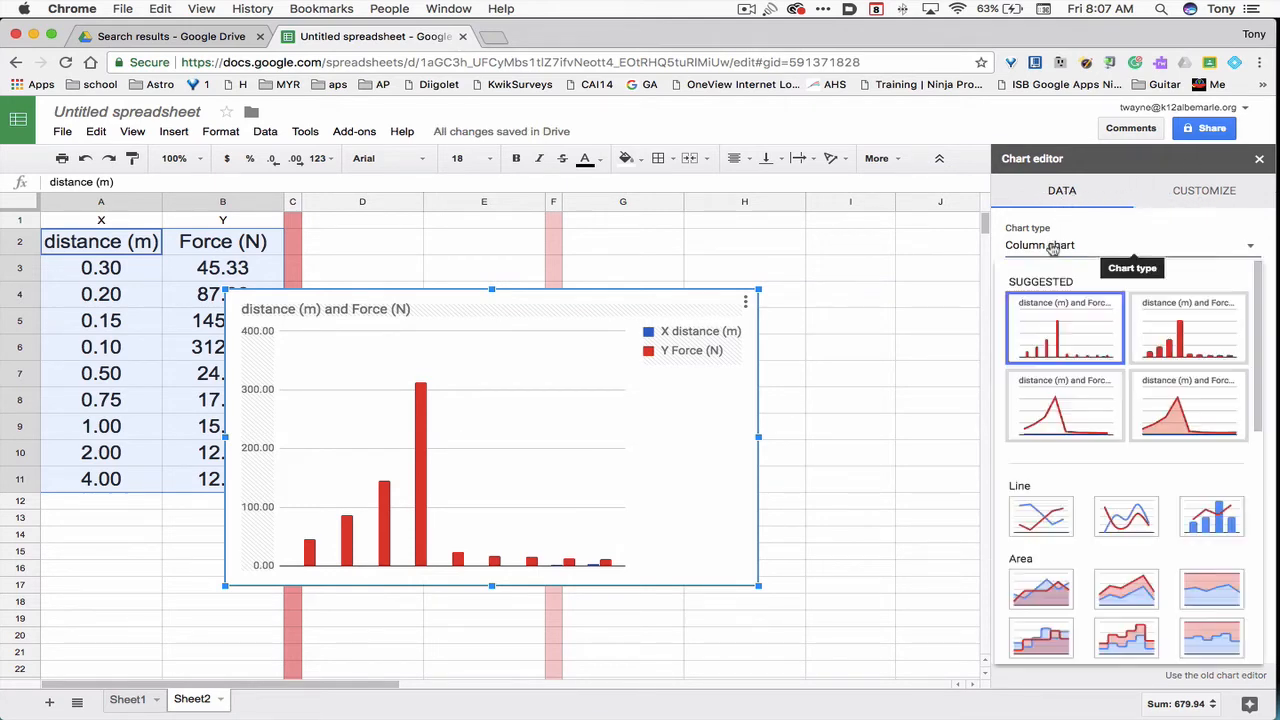
pyautogui.scroll(-3)
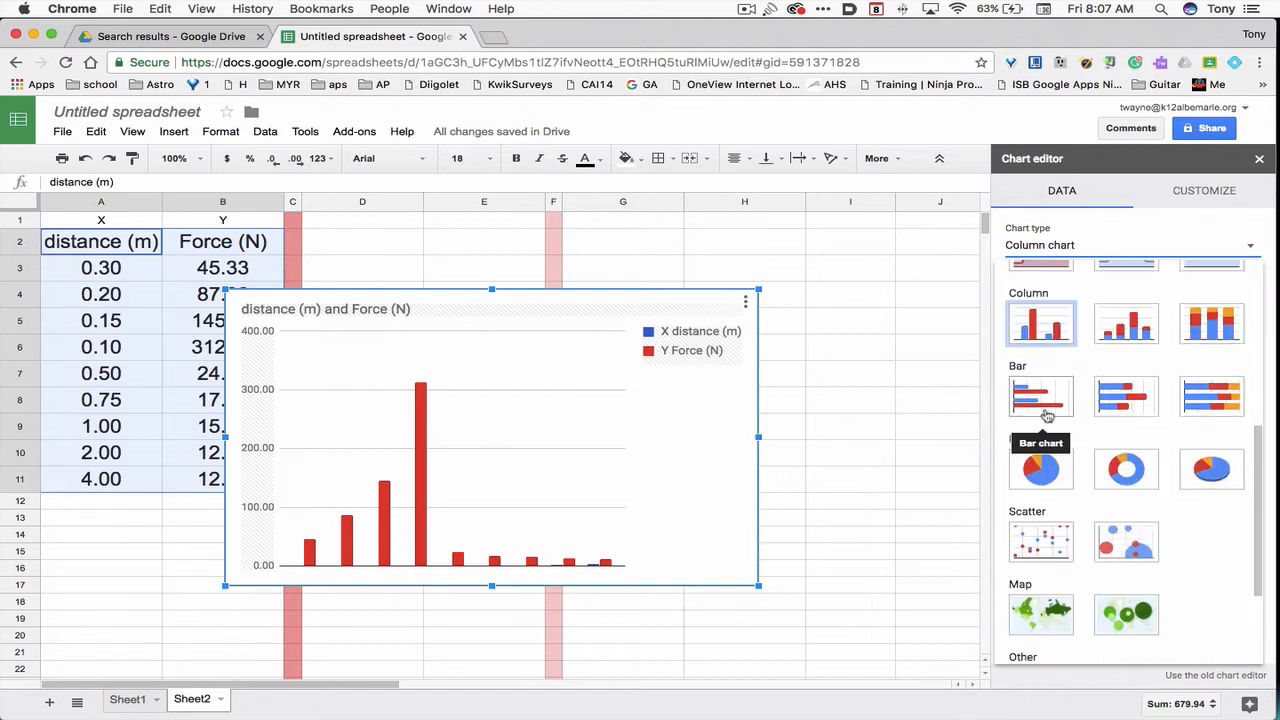
pyautogui.click(1040, 542)
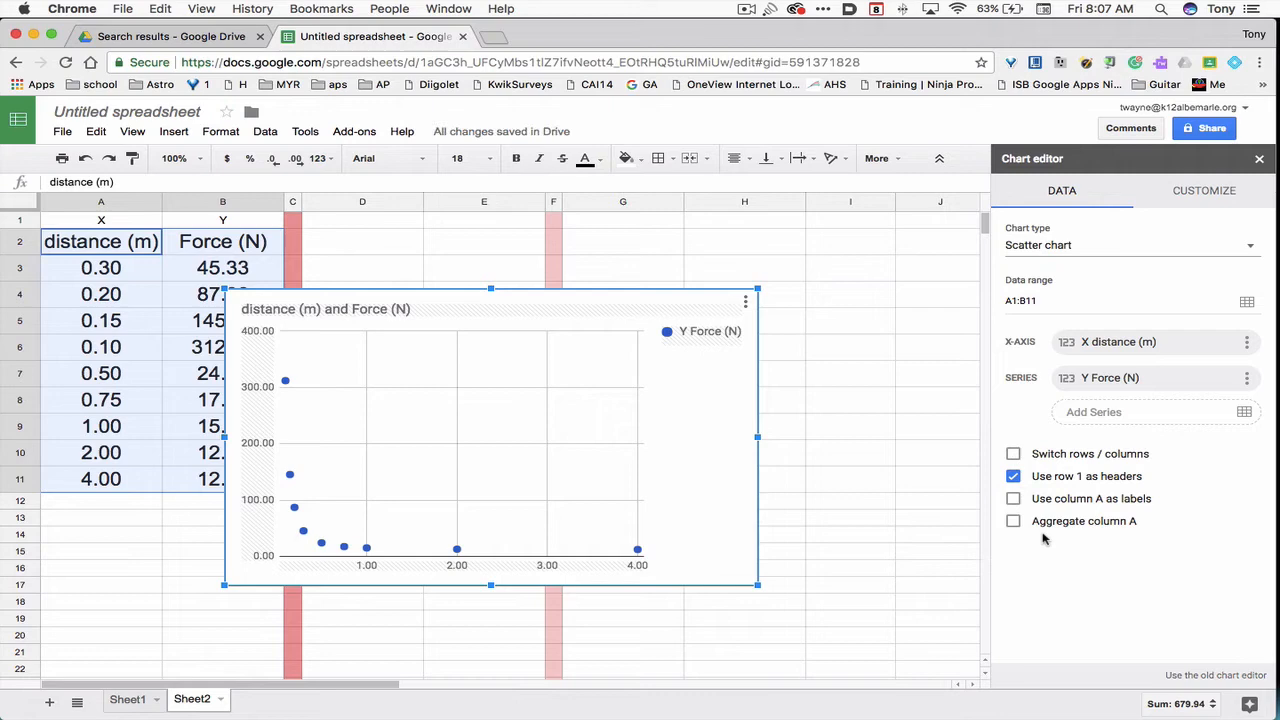
pyautogui.moveTo(952, 498)
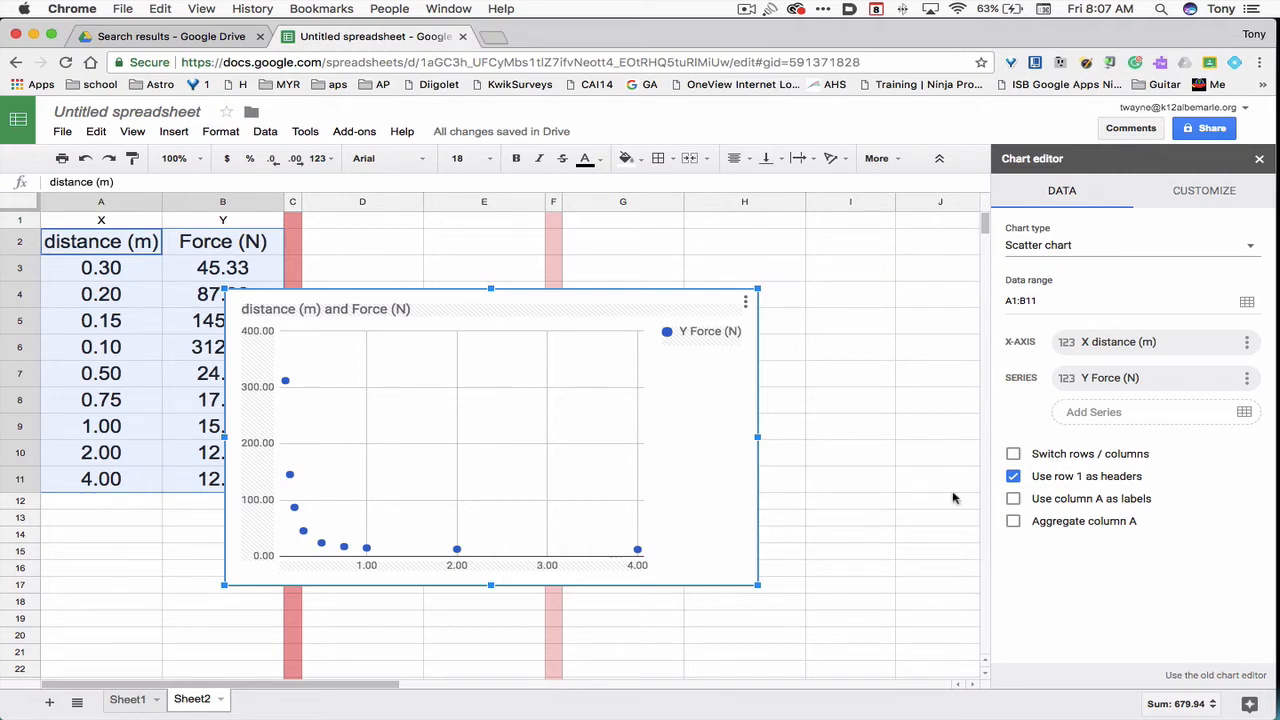
# Step: Delete the scatter chart, leaving only the data table
pyautogui.click(850, 428)
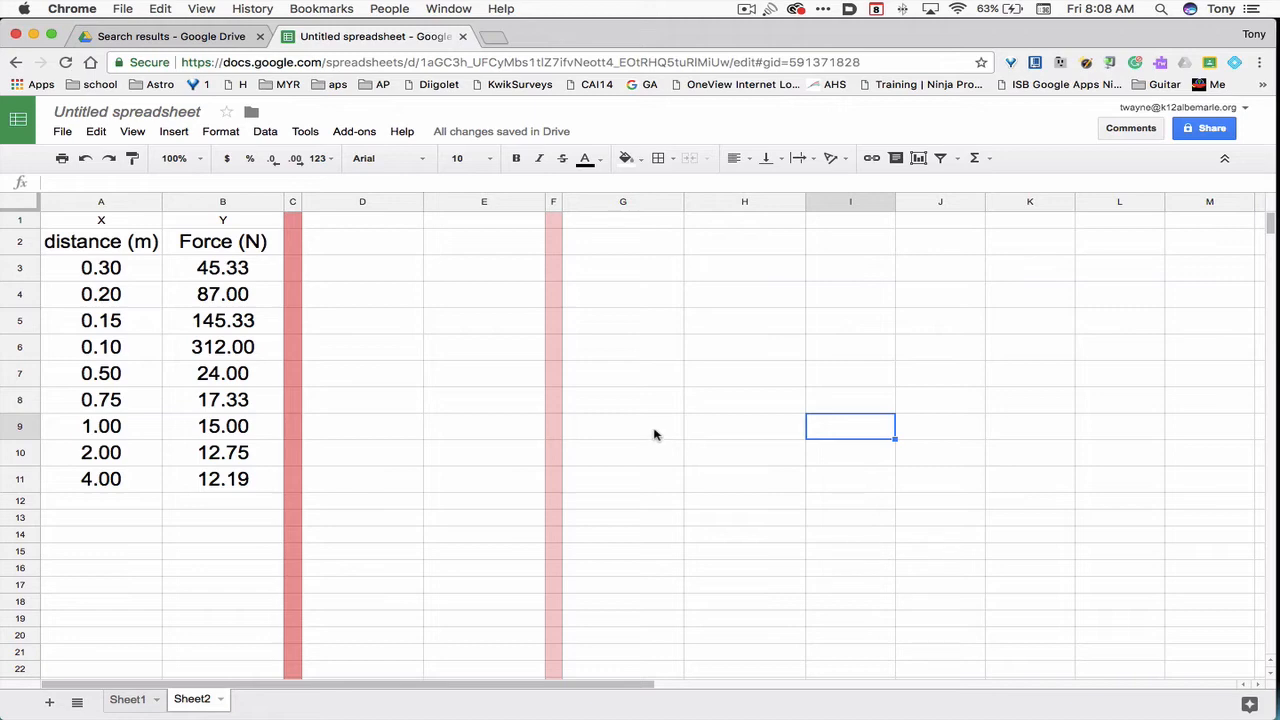
pyautogui.moveTo(340, 248)
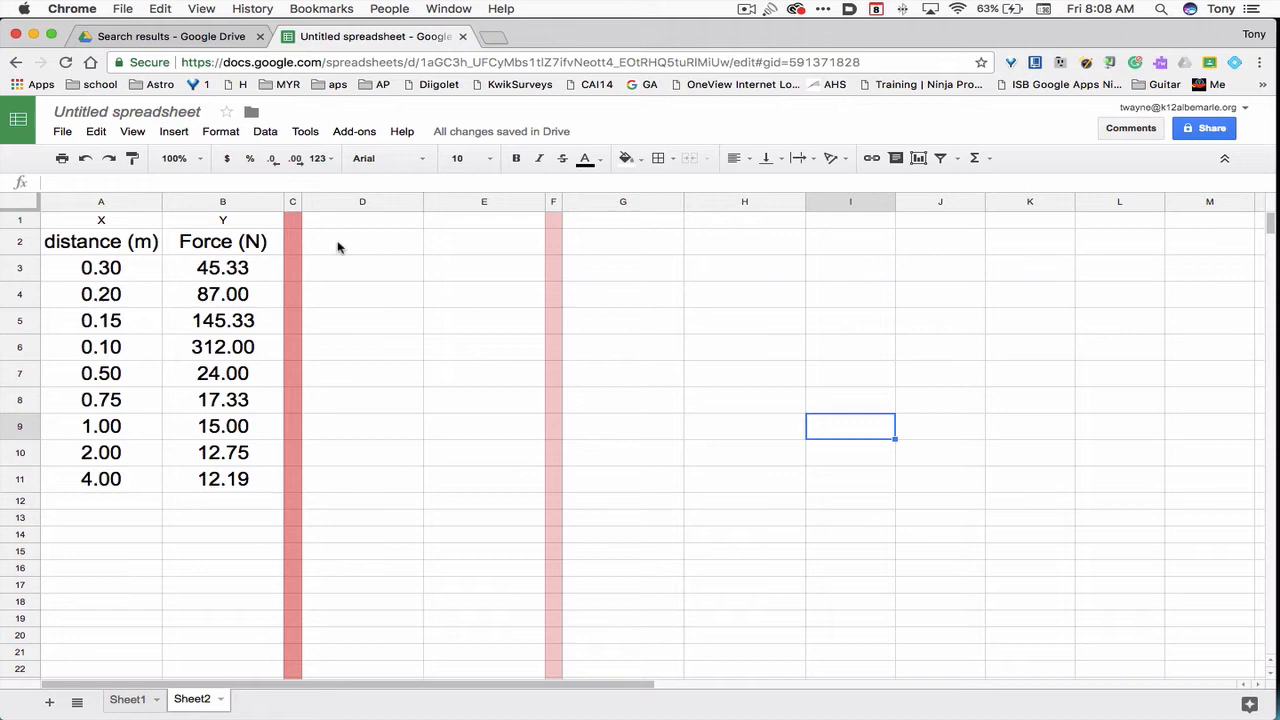
# Step: Enter the header '1/d (1/m)' in cell D2
pyautogui.click(362, 240)
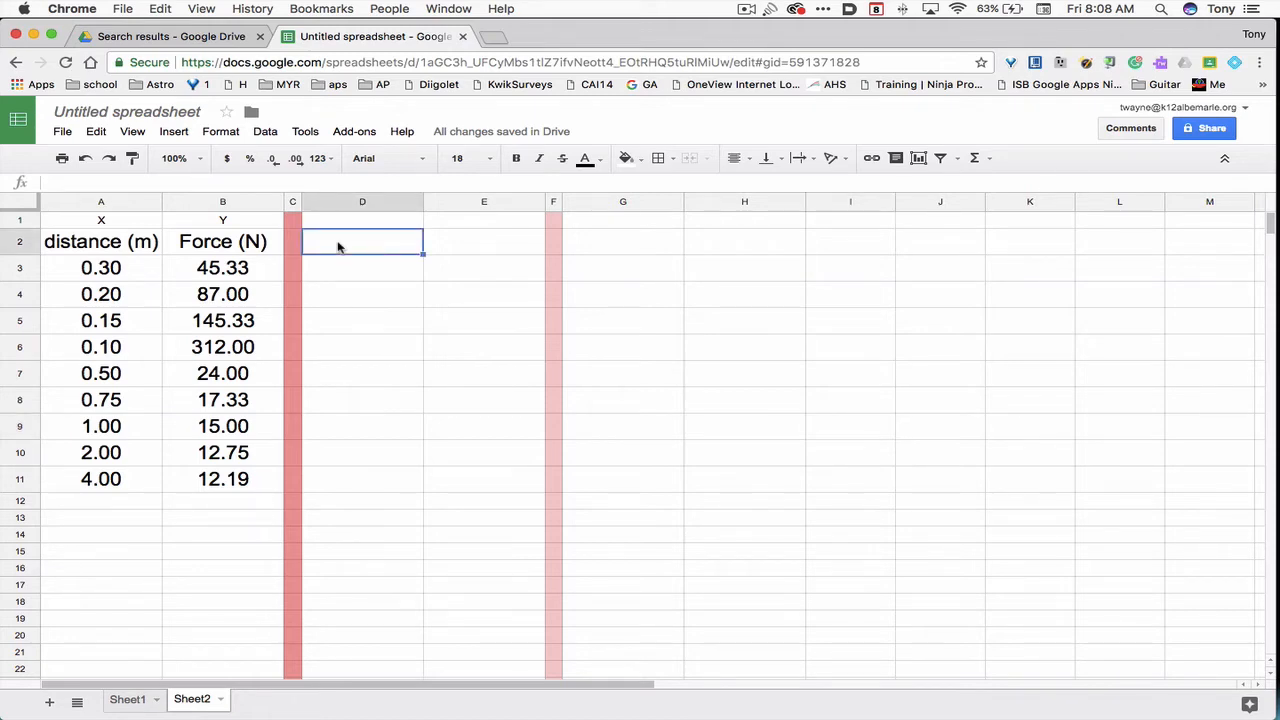
pyautogui.write('1/d')
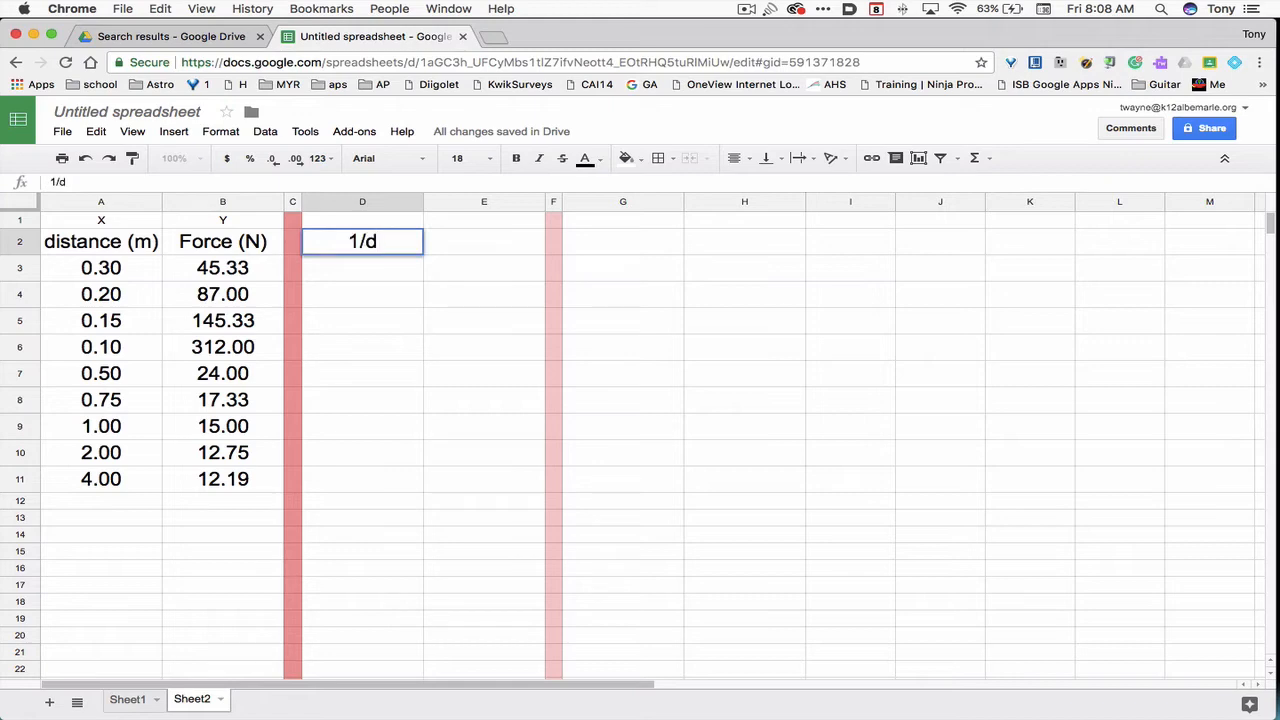
pyautogui.write('(1')
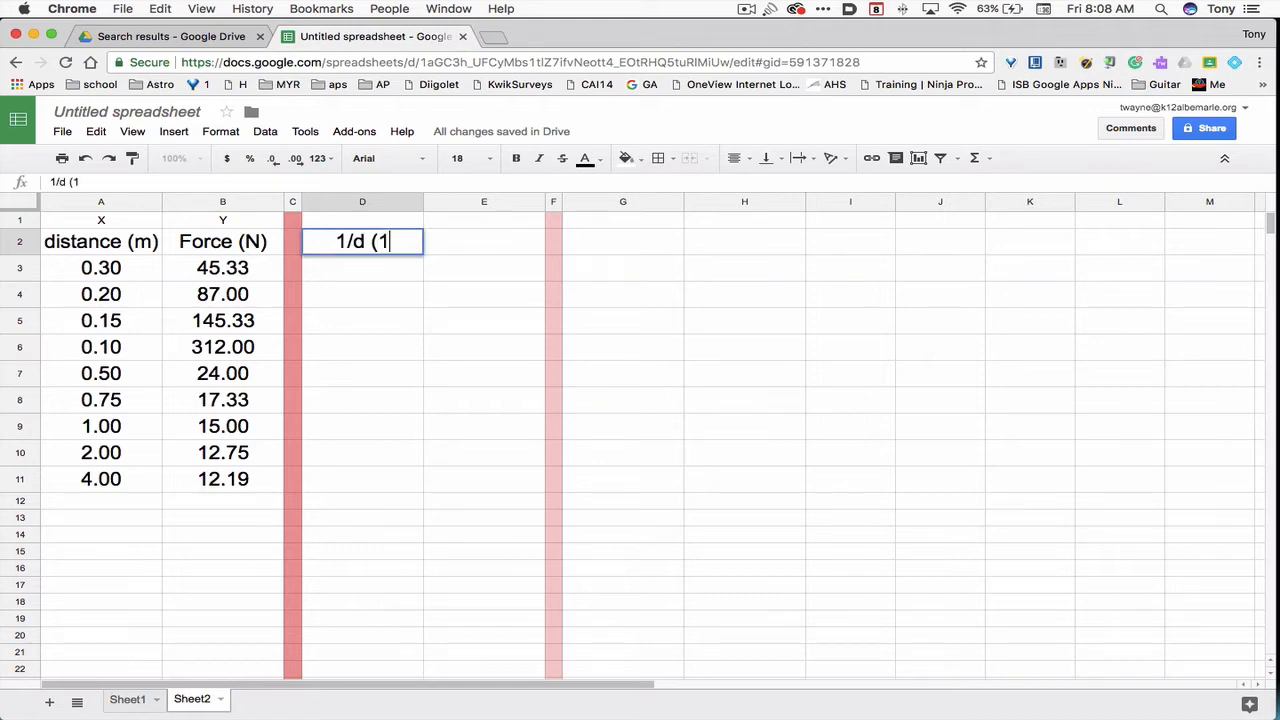
pyautogui.write('/m)')
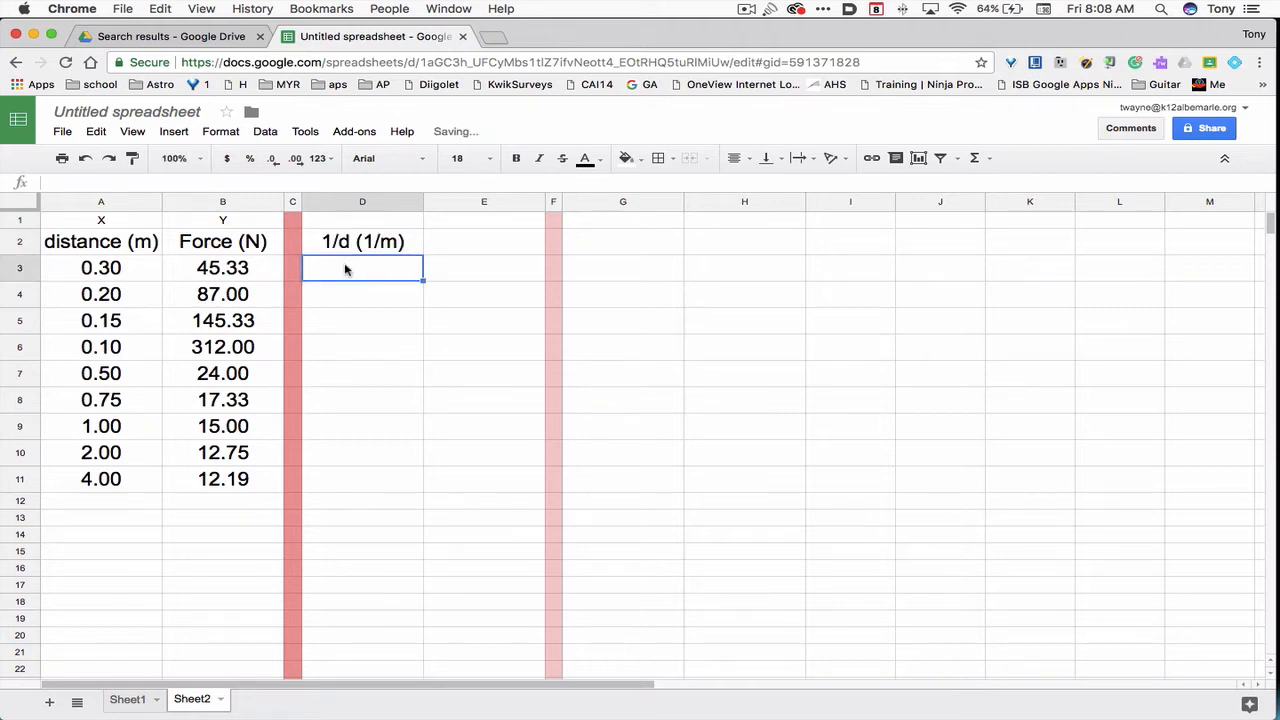
# Step: Enter =1/A3 in D3 and fill the reciprocal formula down to D11
pyautogui.write('=')
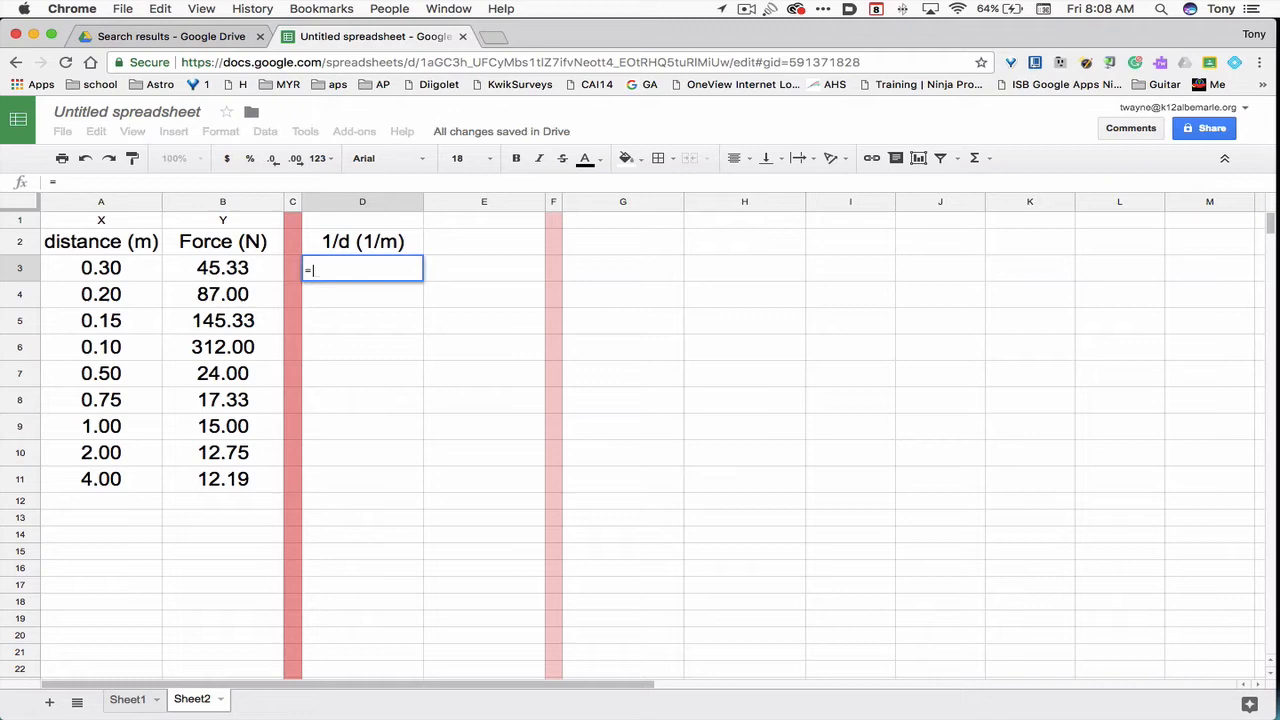
pyautogui.write('1/')
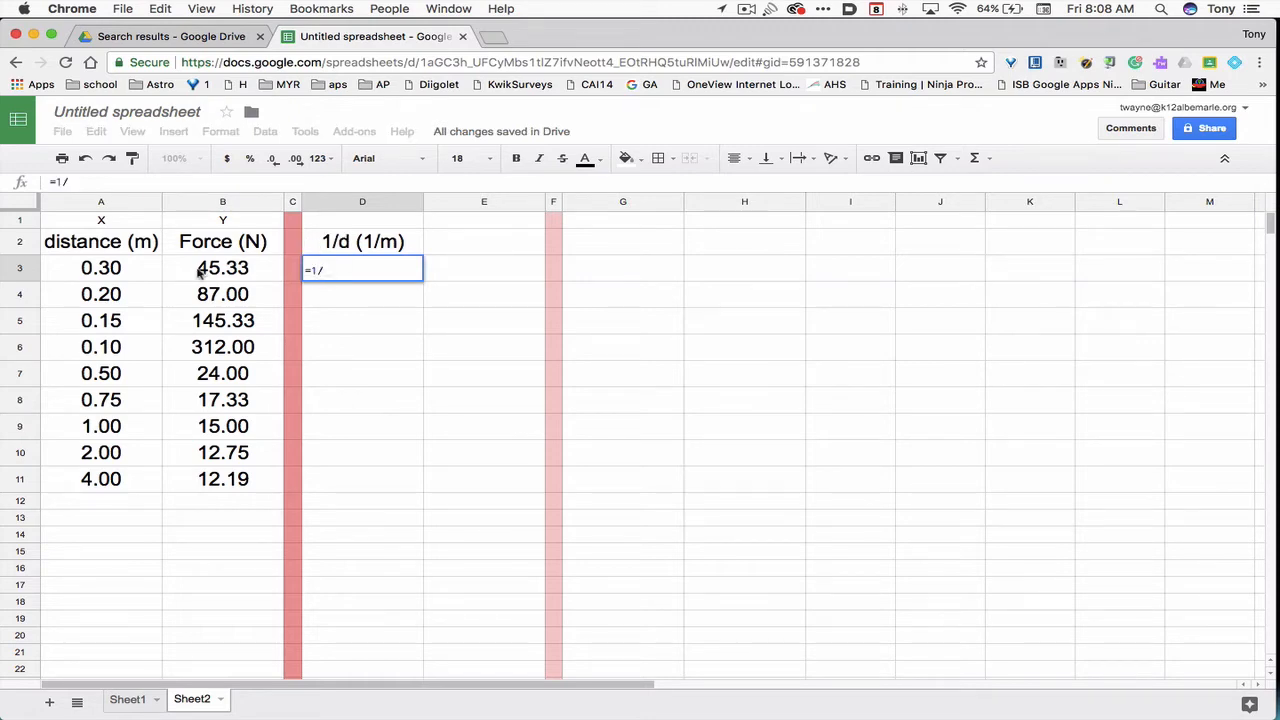
pyautogui.click(100, 268)
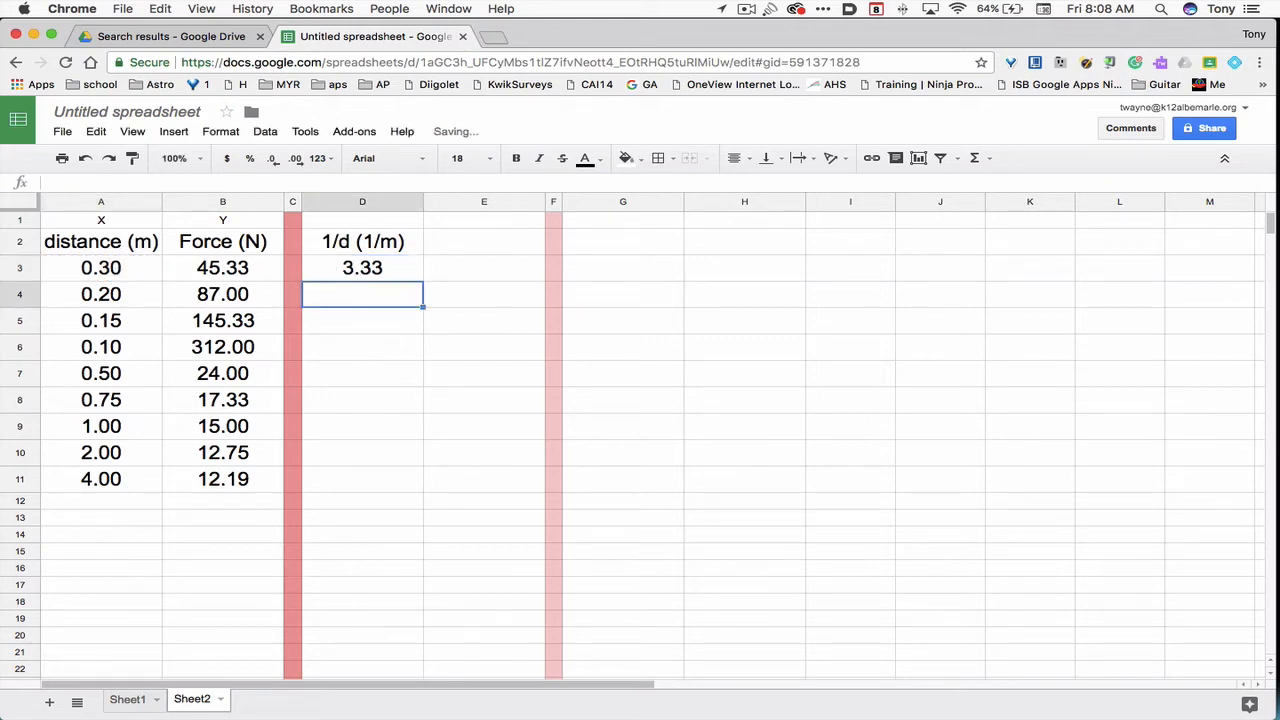
pyautogui.click(362, 268)
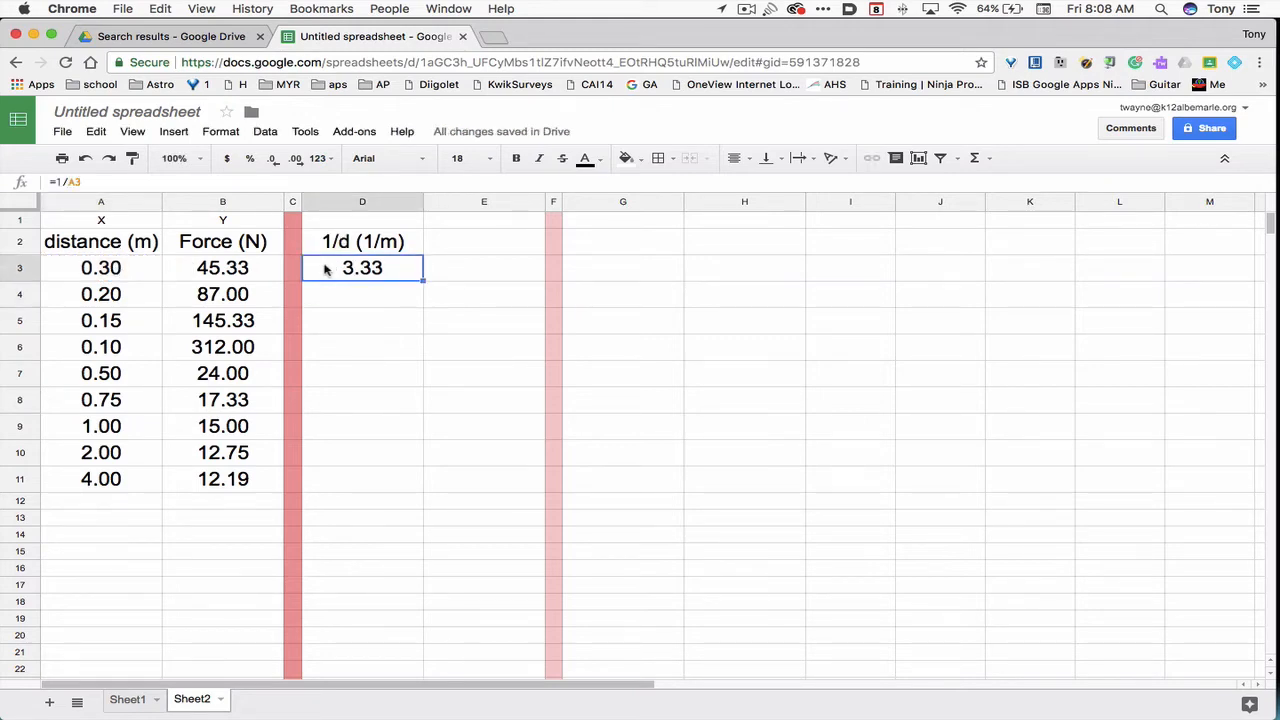
pyautogui.moveTo(424, 284)
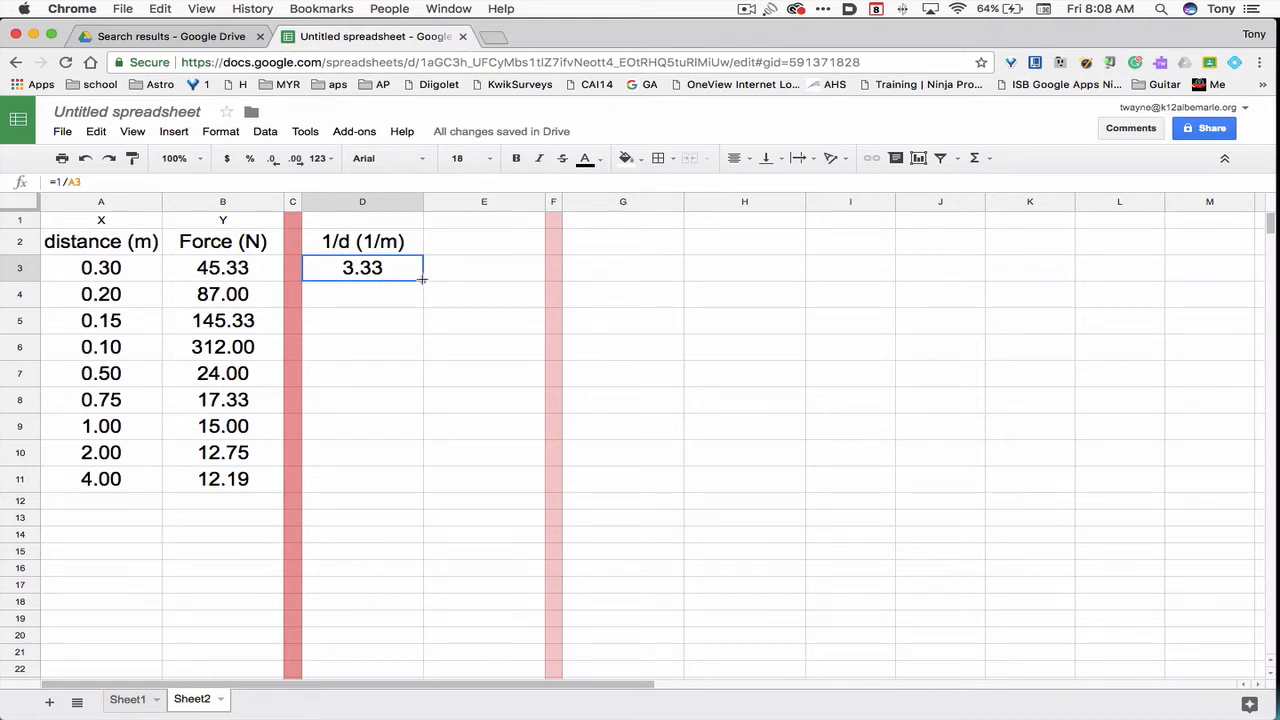
pyautogui.moveTo(422, 278); pyautogui.dragTo(404, 474)
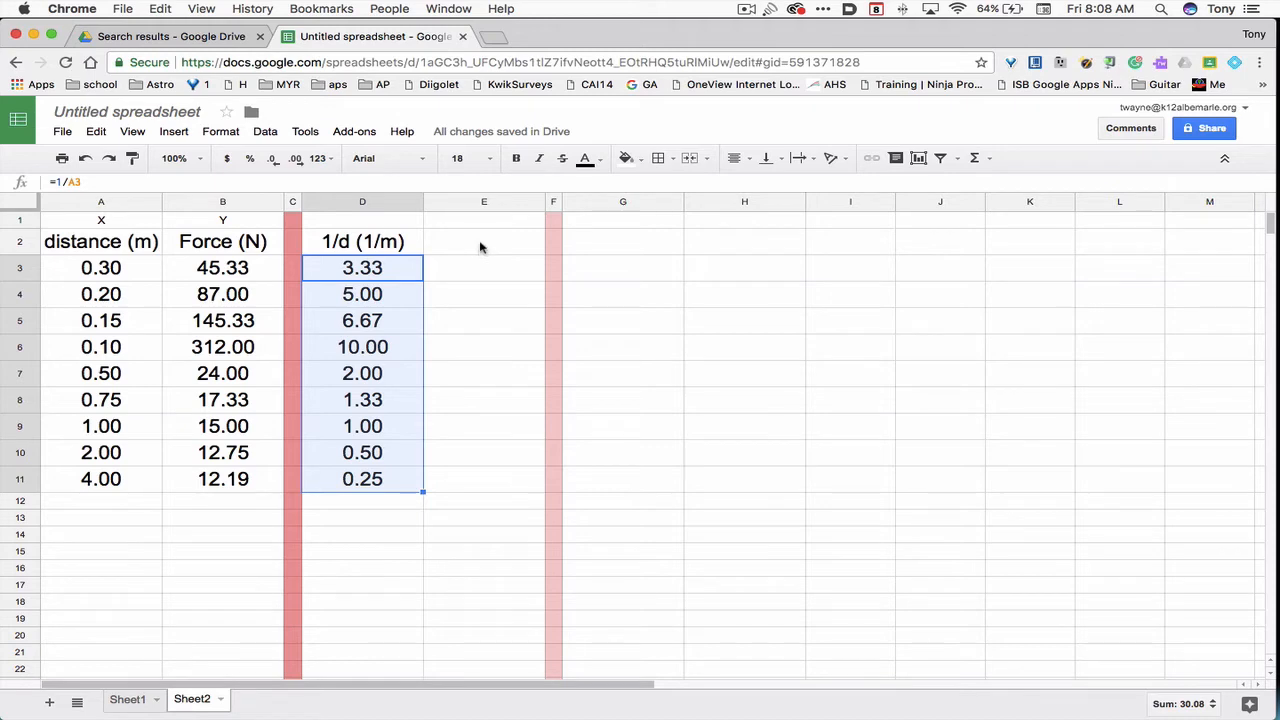
# Step: Link E2 to the Force (N) header with =B2
pyautogui.click(484, 240)
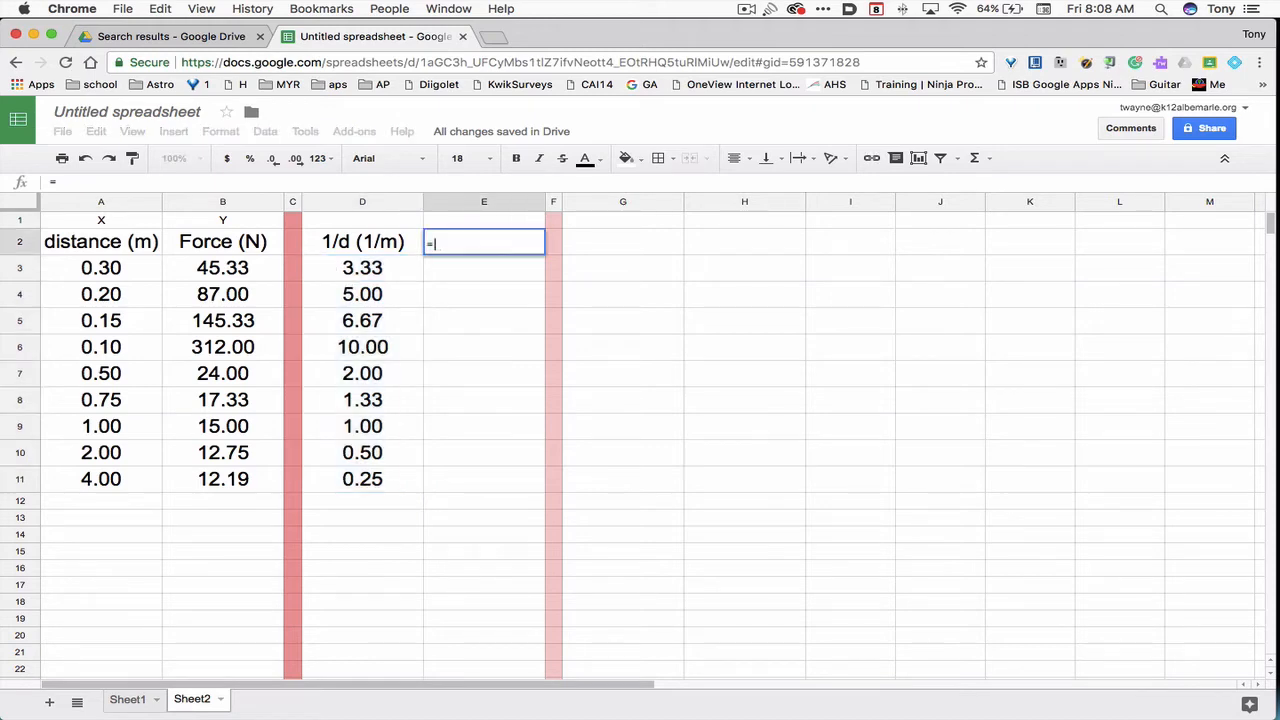
pyautogui.click(222, 240)
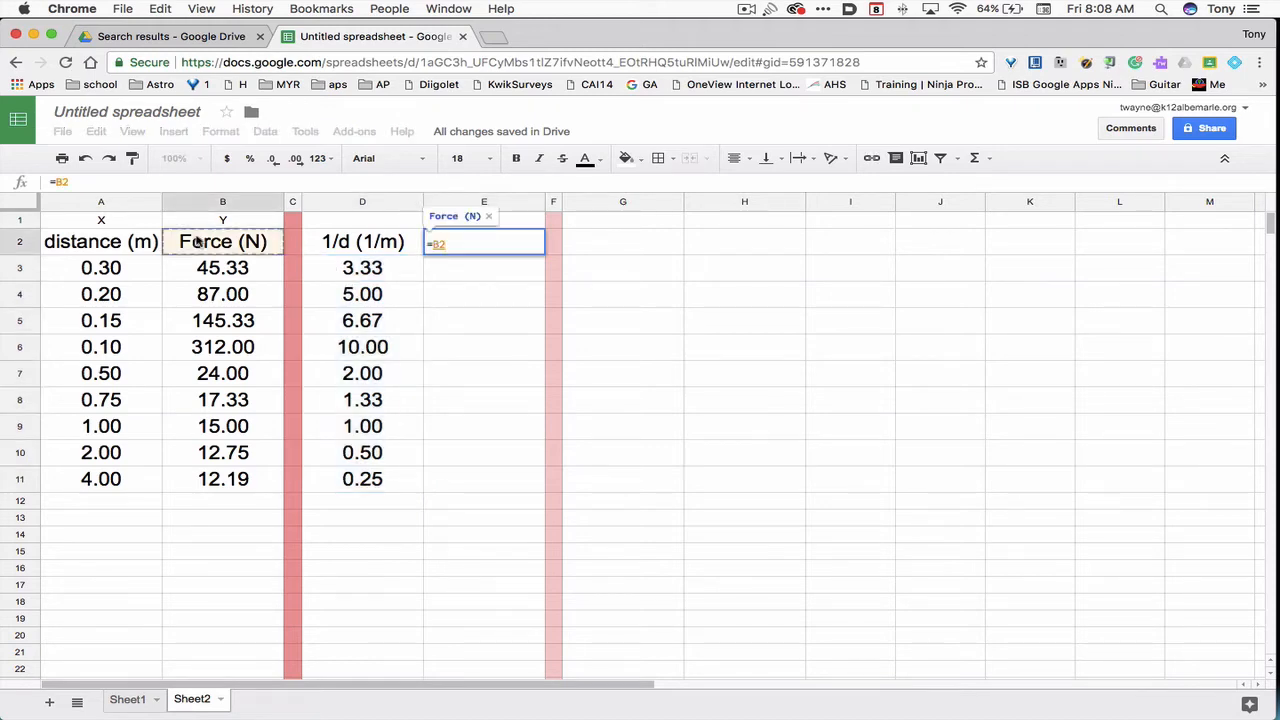
pyautogui.press('Return')
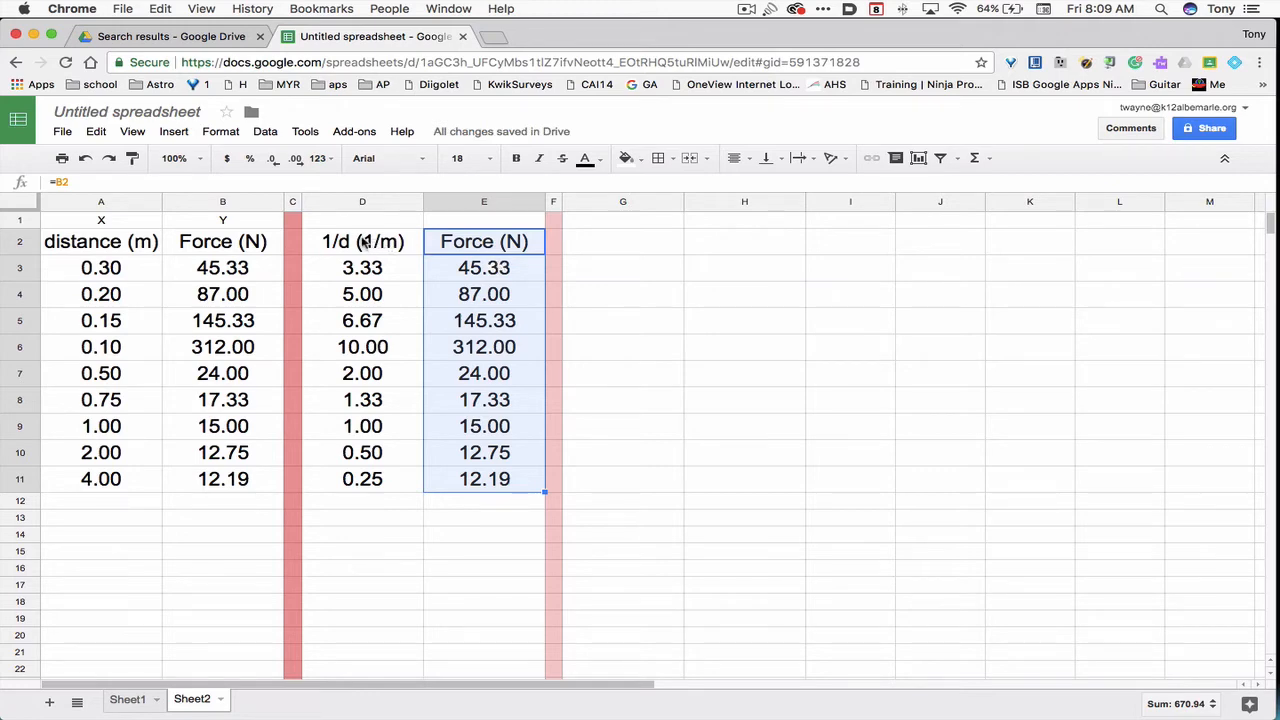
pyautogui.click(362, 240)
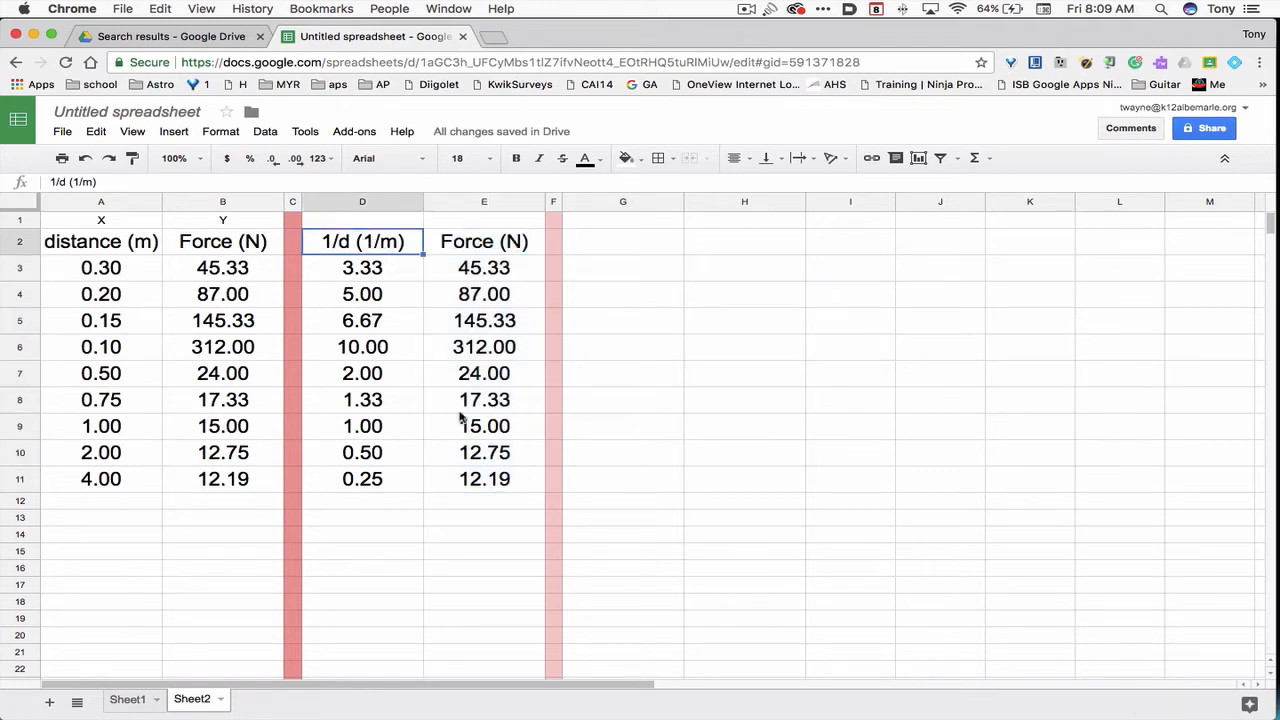
pyautogui.moveTo(362, 240); pyautogui.dragTo(484, 478)
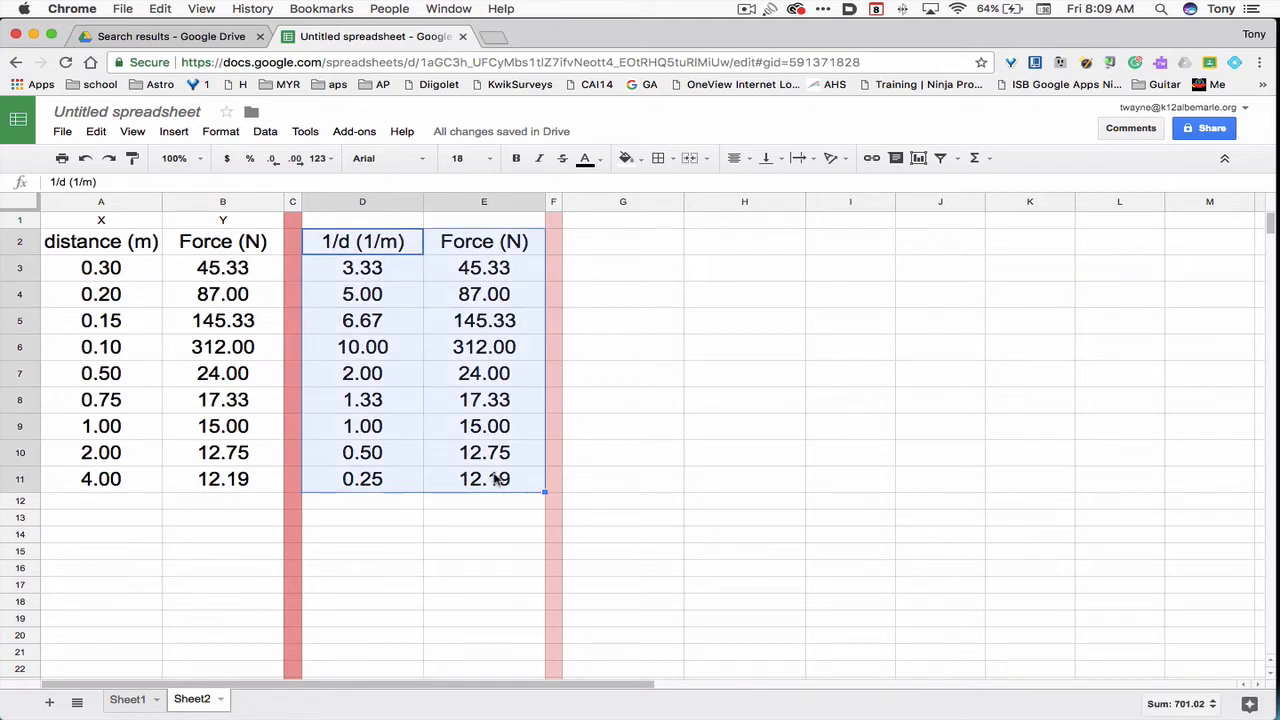
pyautogui.click(484, 478)
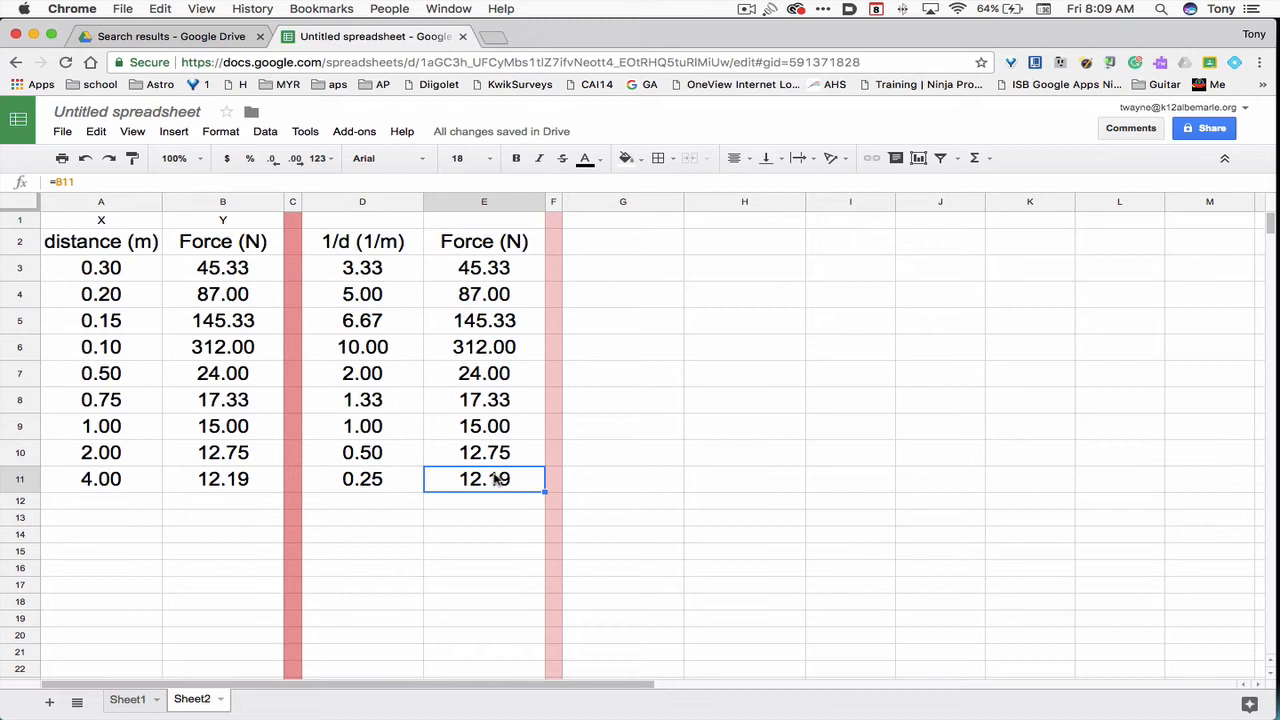
pyautogui.click(362, 240)
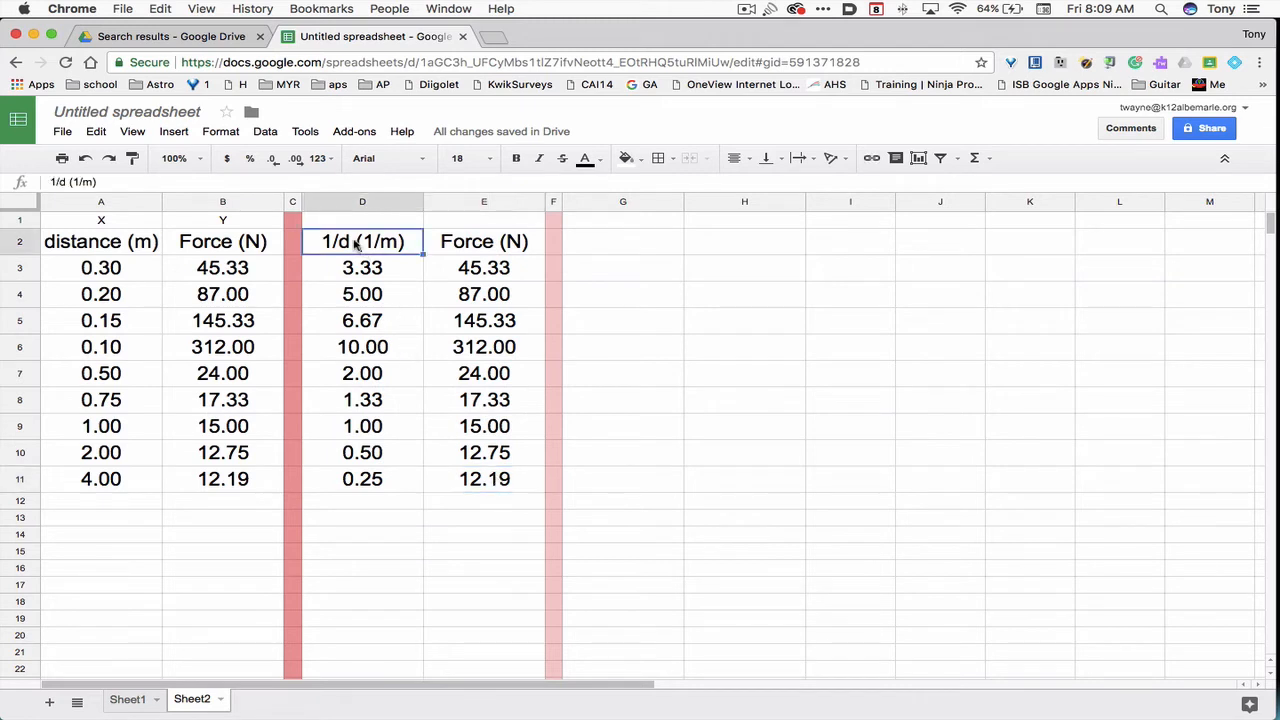
pyautogui.moveTo(362, 240); pyautogui.dragTo(484, 478)
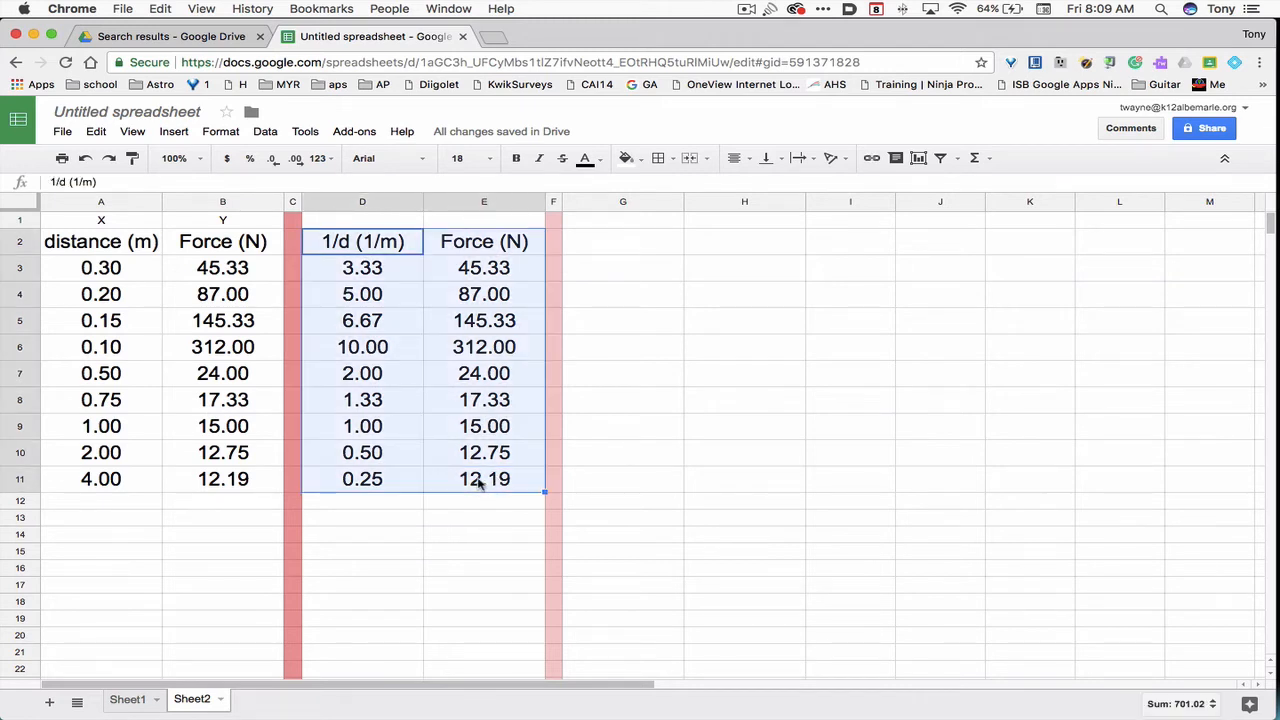
pyautogui.click(172, 132)
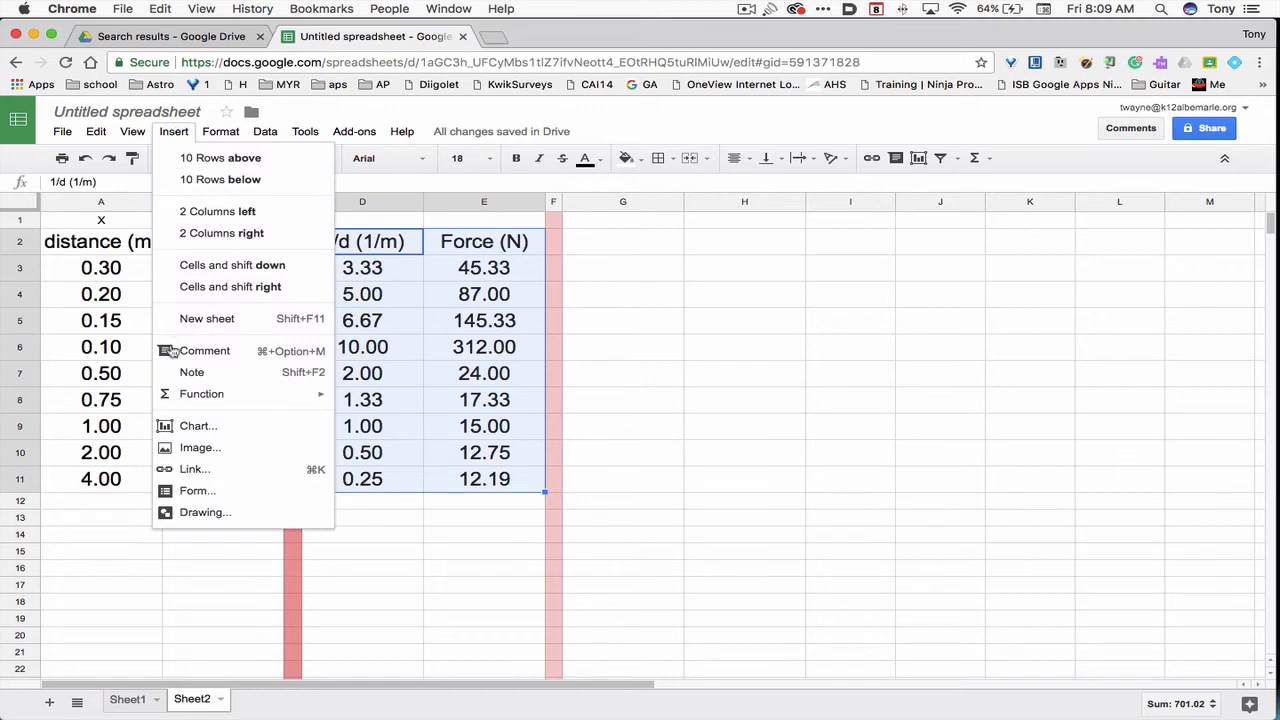
pyautogui.click(198, 426)
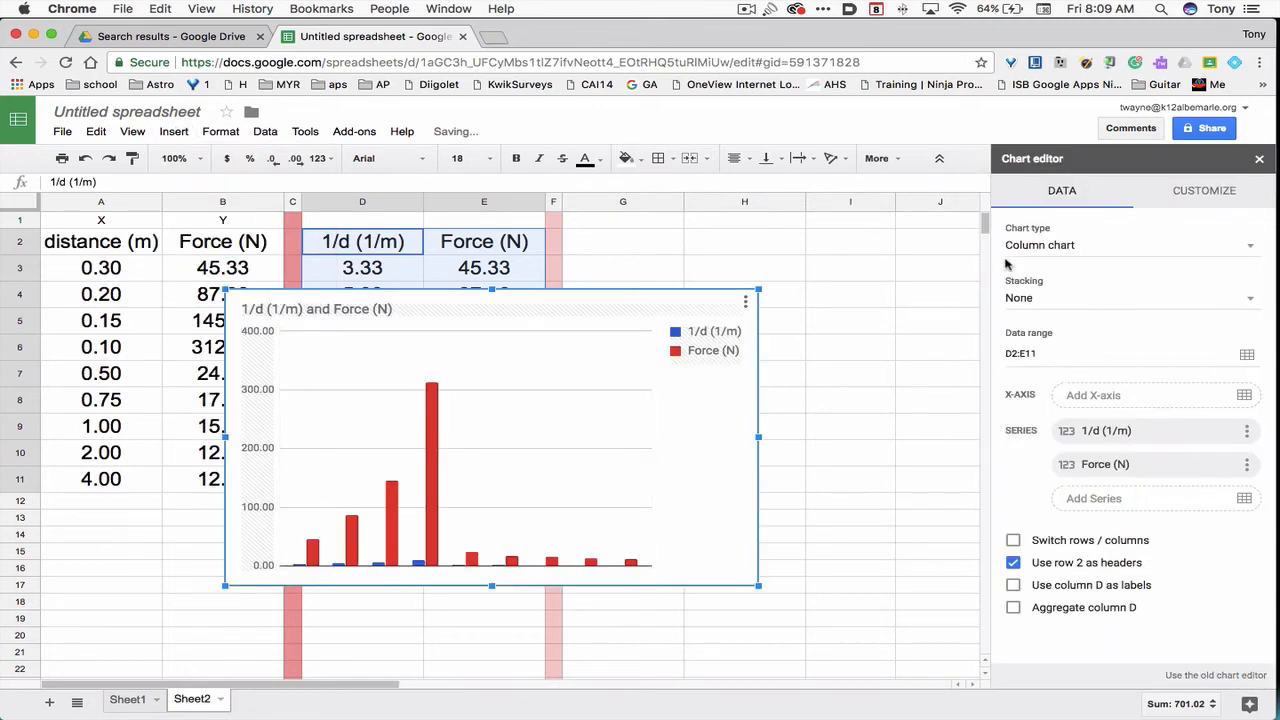
pyautogui.moveTo(1040, 244)
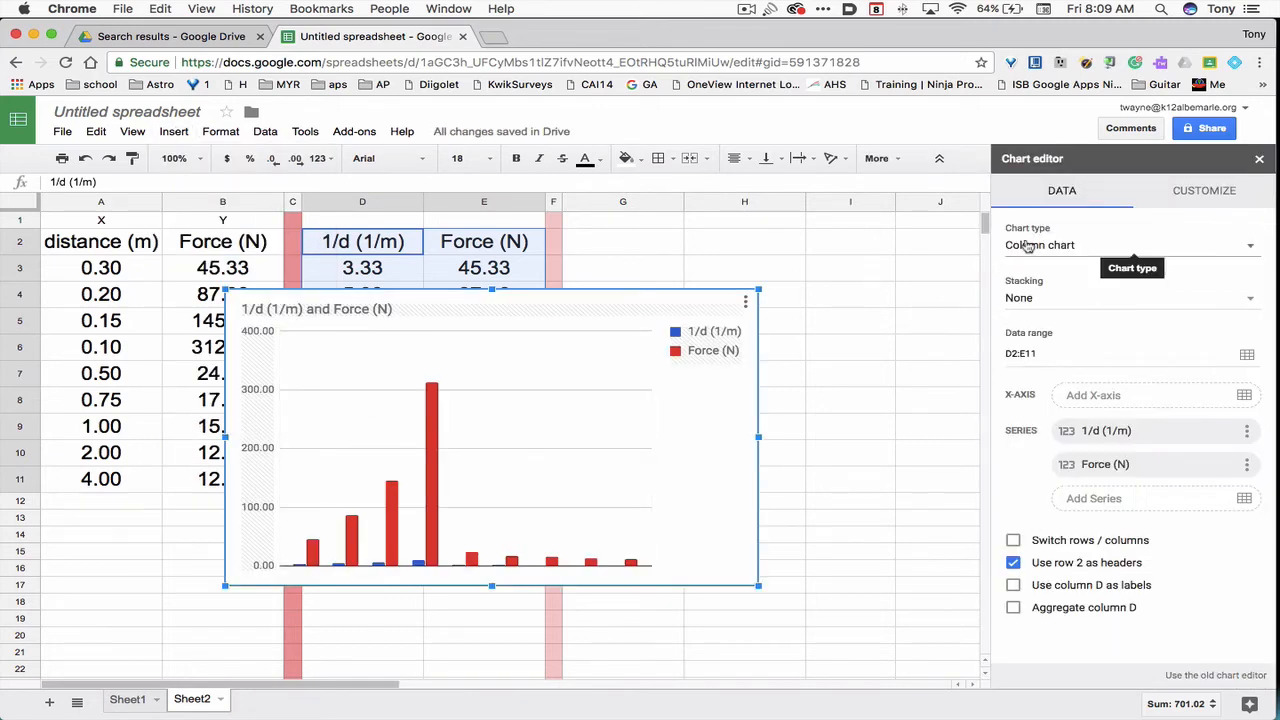
pyautogui.click(1130, 244)
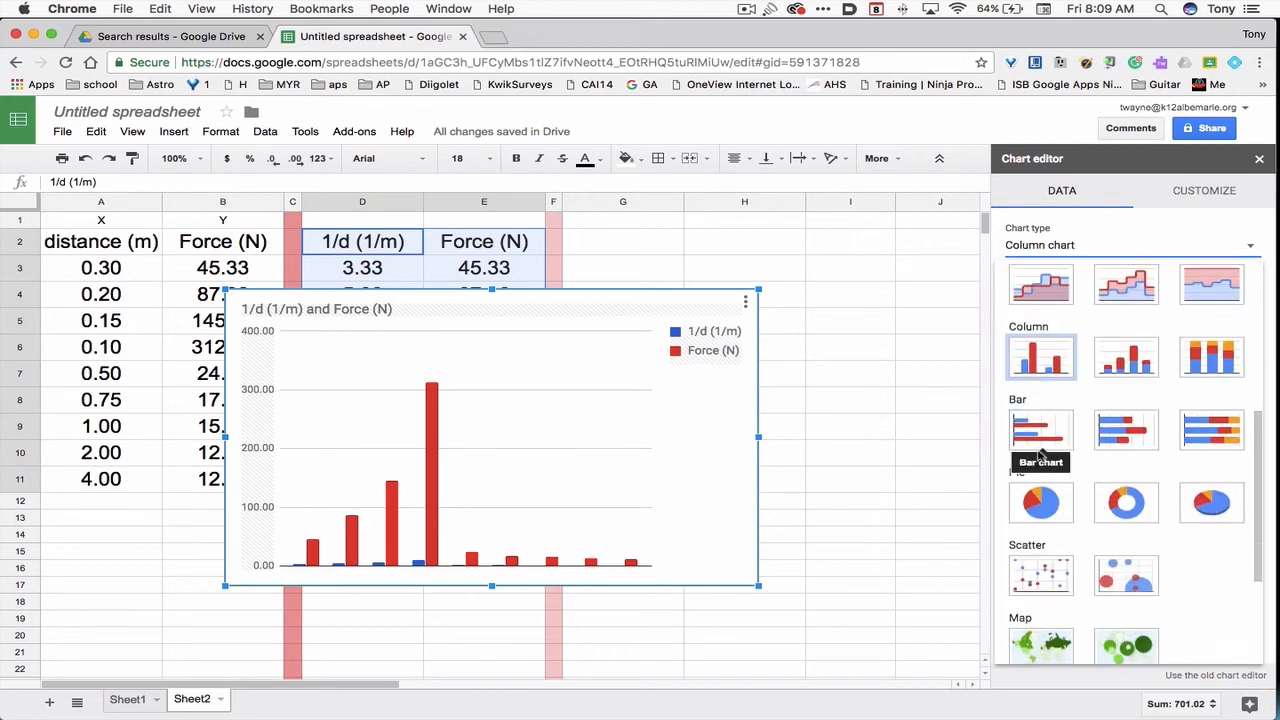
pyautogui.click(1040, 576)
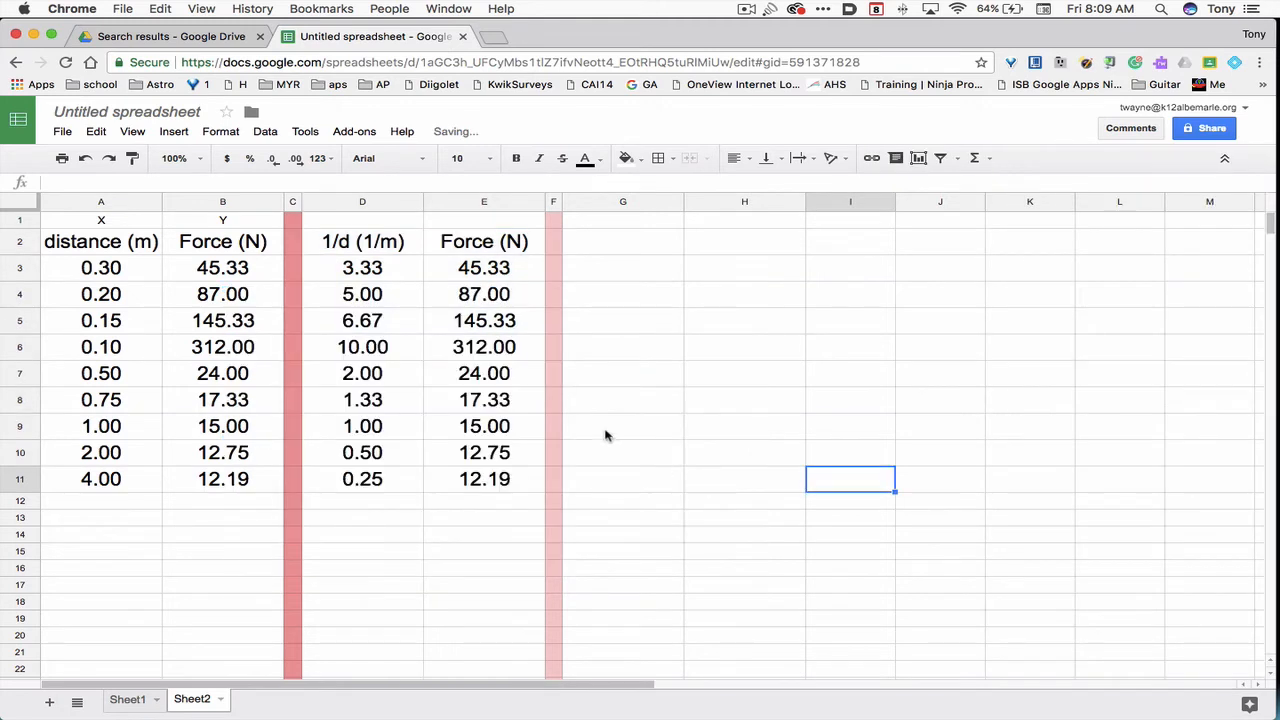
# Step: Change the D2 header to 1/d^2 (1/m^2) and D3's formula to =1/A3^2
pyautogui.click(362, 240)
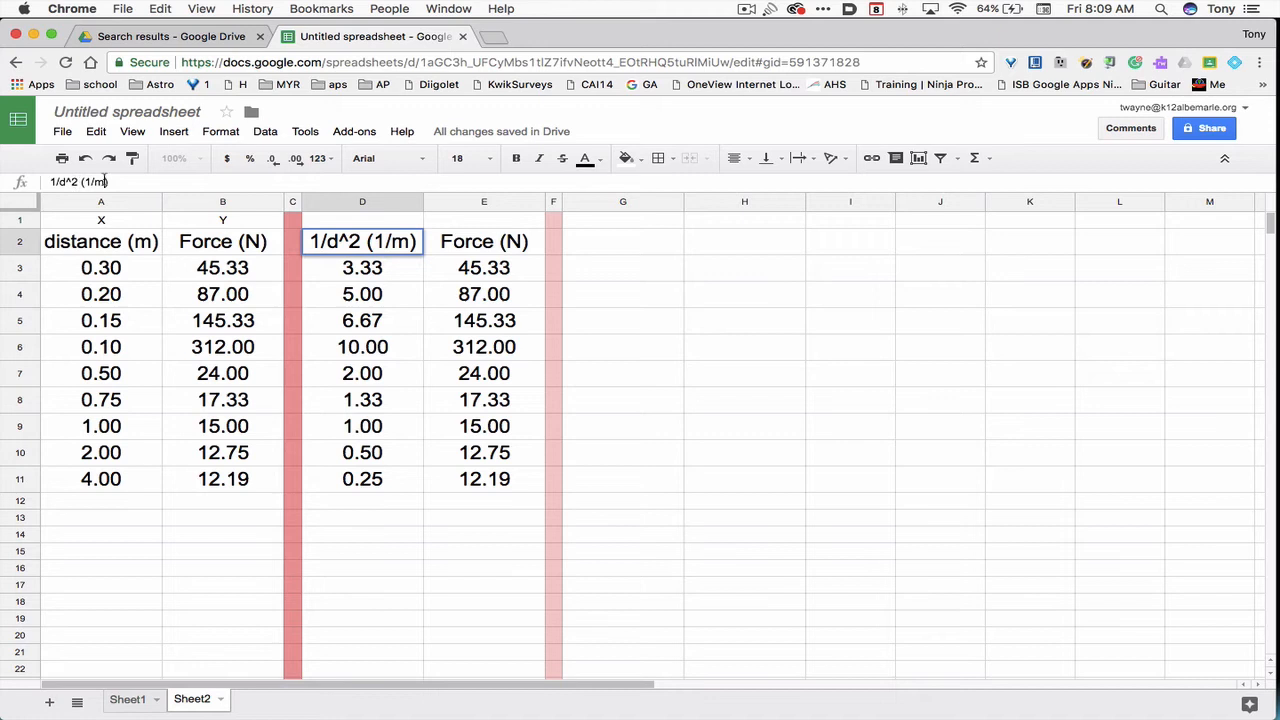
pyautogui.write('^2')
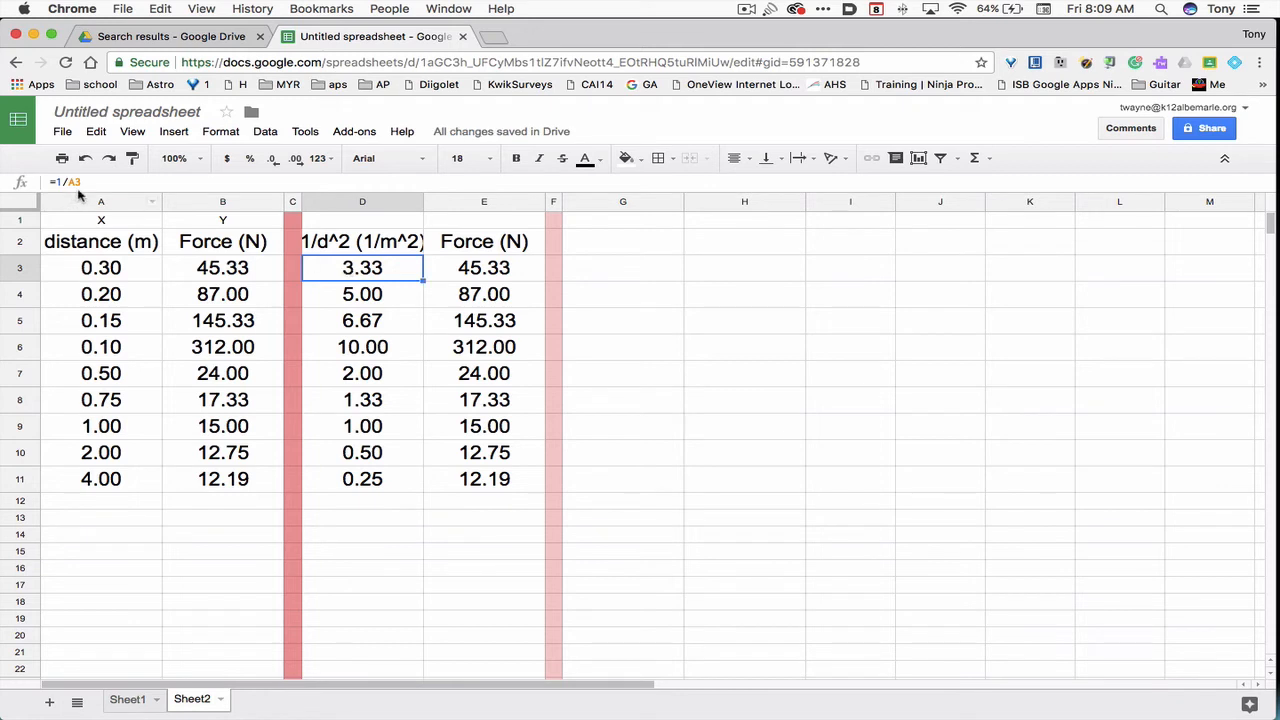
pyautogui.doubleClick(362, 268)
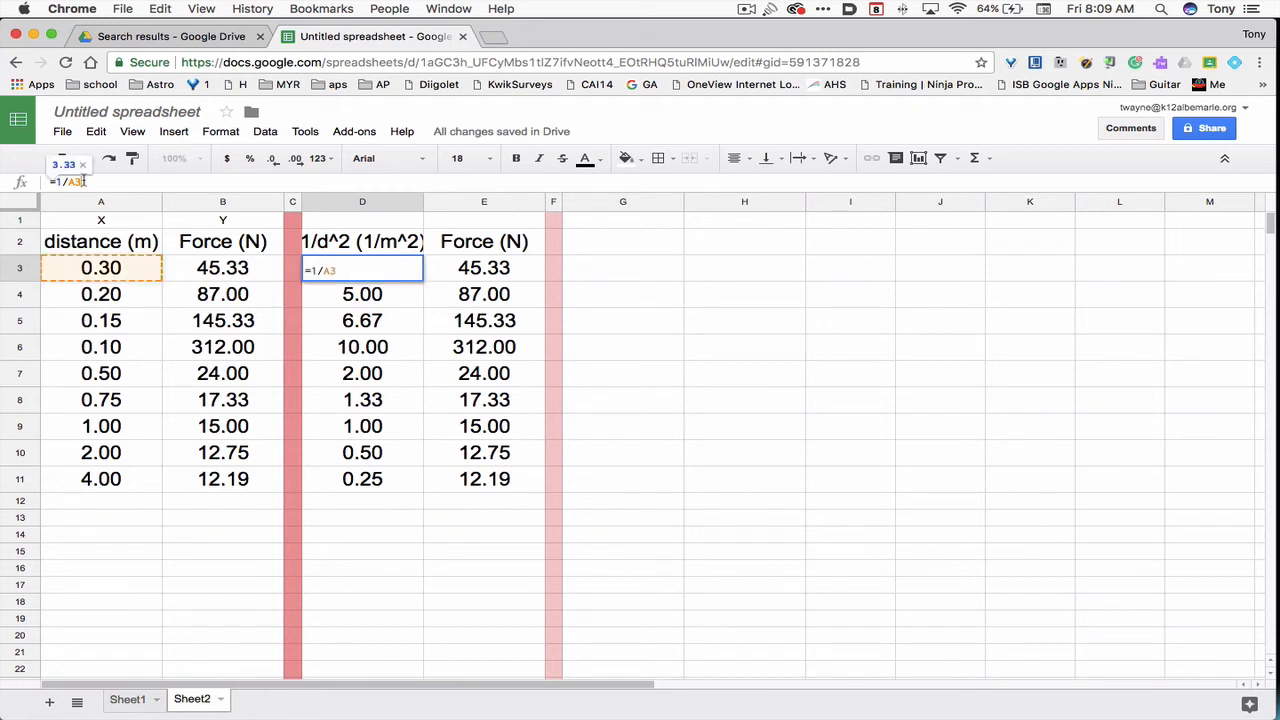
pyautogui.write('^2')
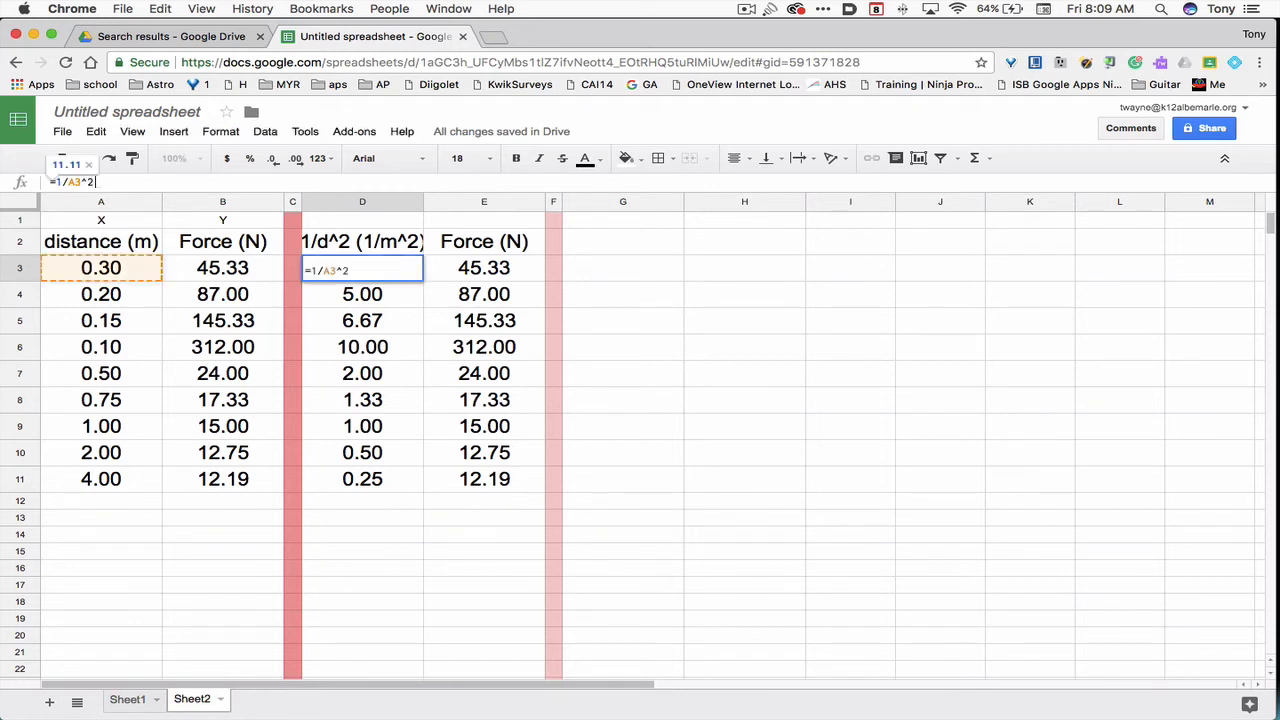
pyautogui.press('Return')
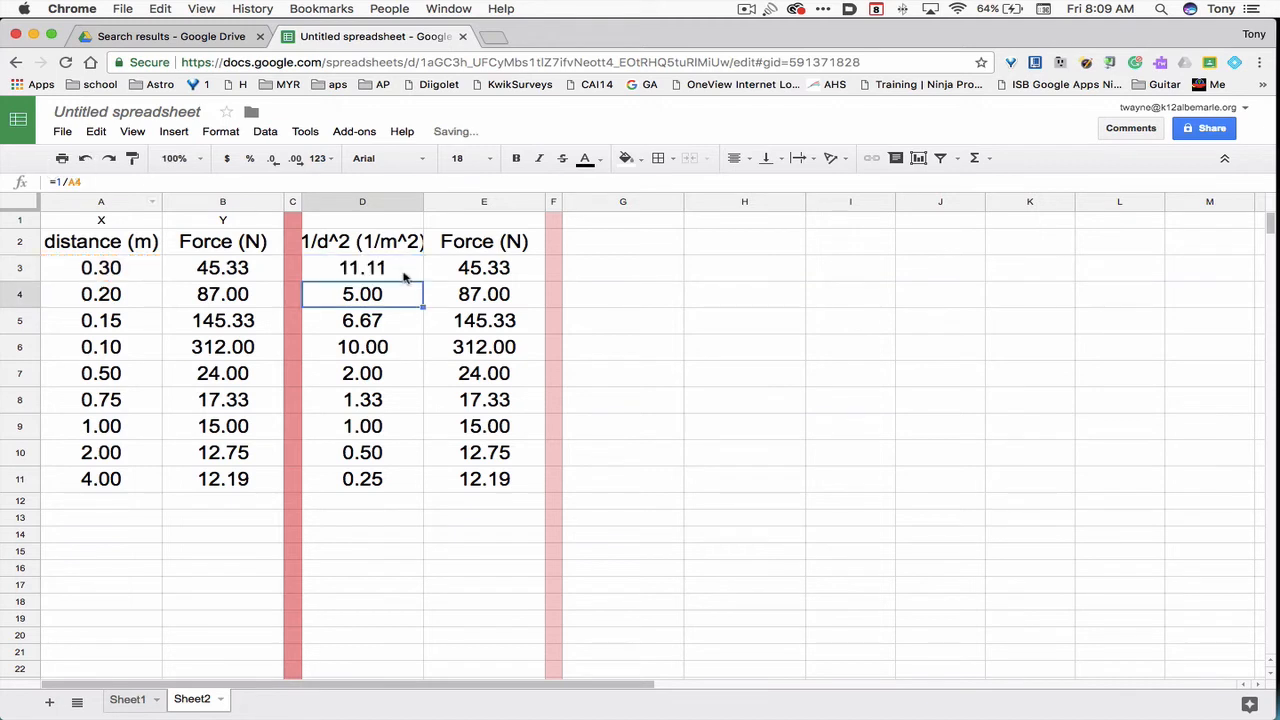
pyautogui.click(362, 268)
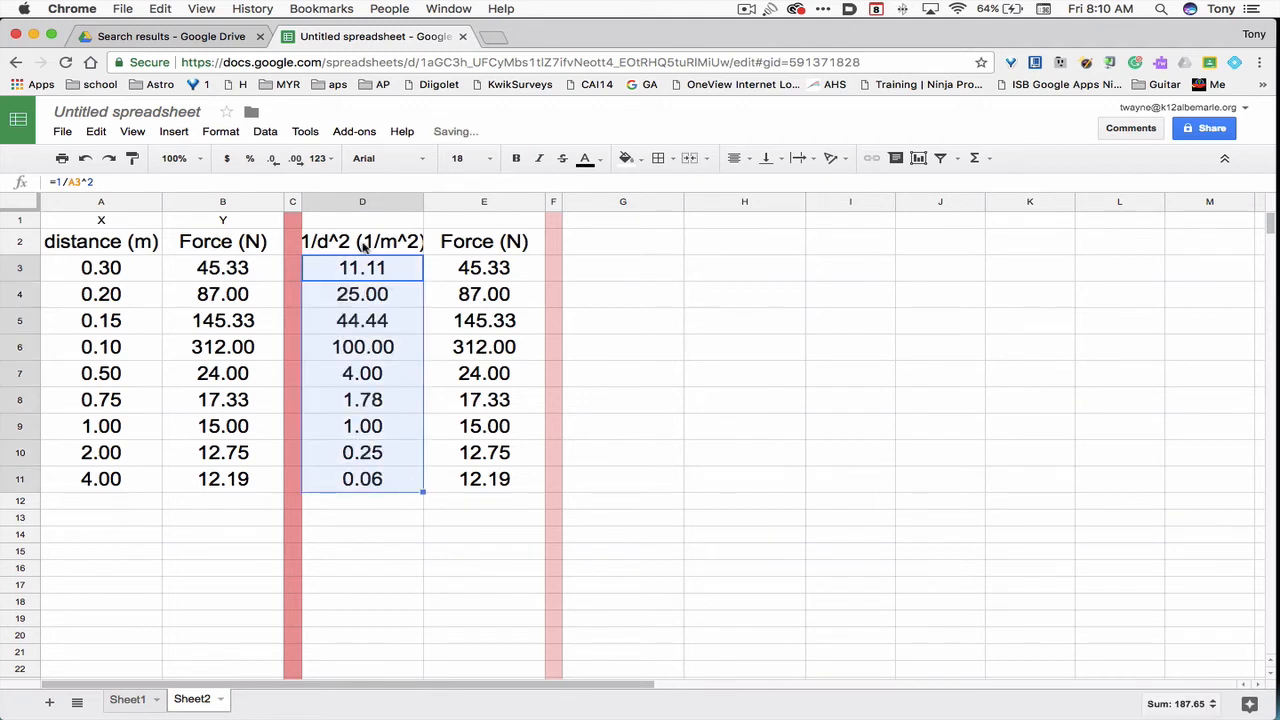
# Step: Insert a chart of D2:E11 plotting Force against 1/d^2
pyautogui.click(362, 240)
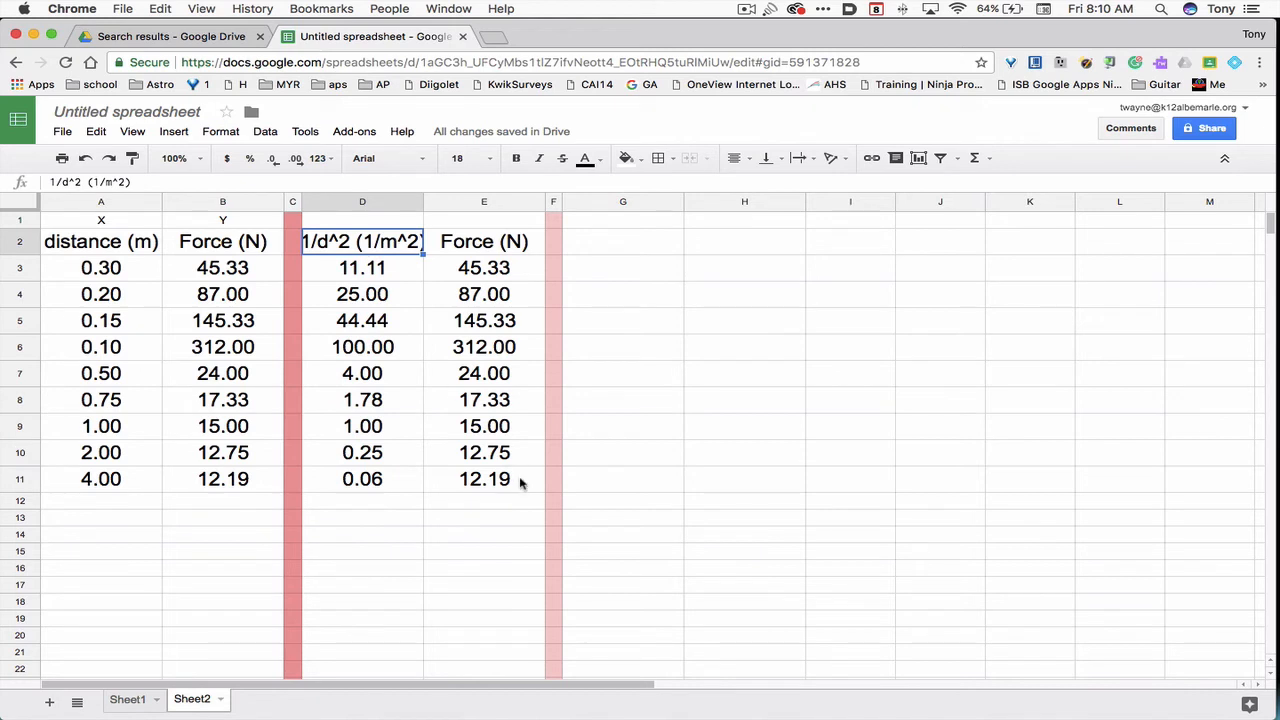
pyautogui.moveTo(500, 480)
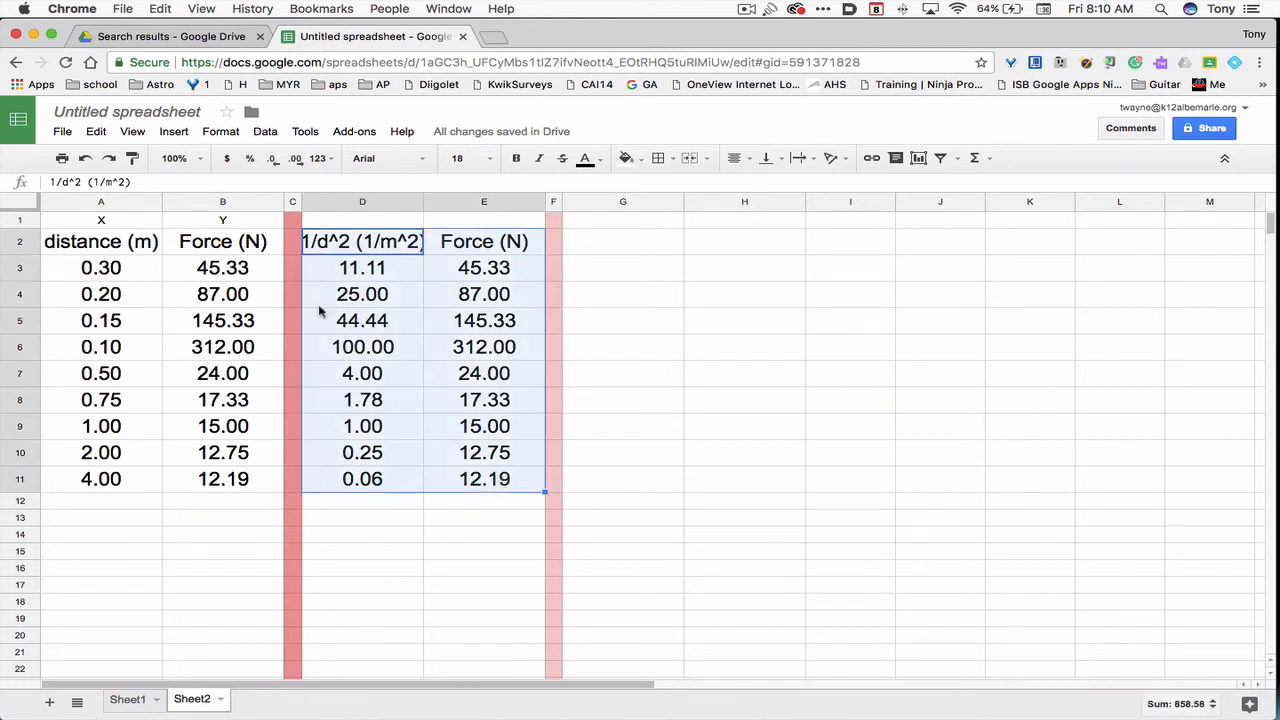
pyautogui.click(172, 132)
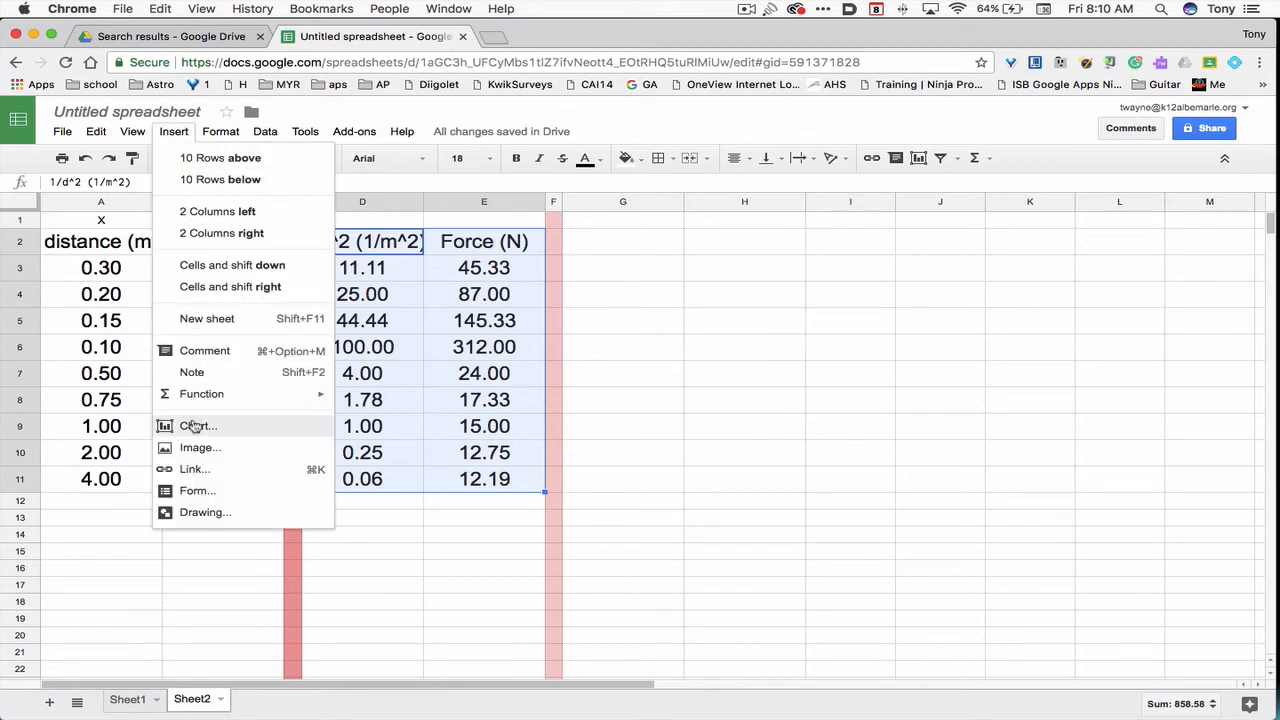
pyautogui.click(196, 426)
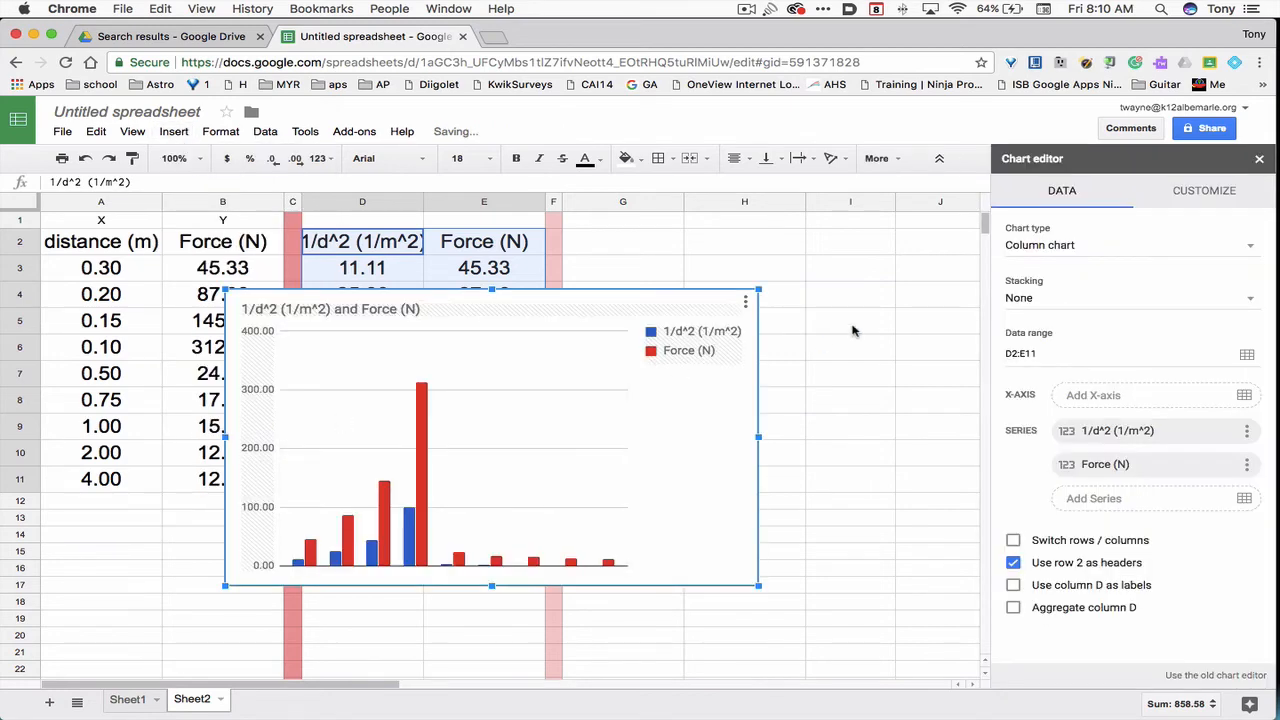
pyautogui.moveTo(964, 292)
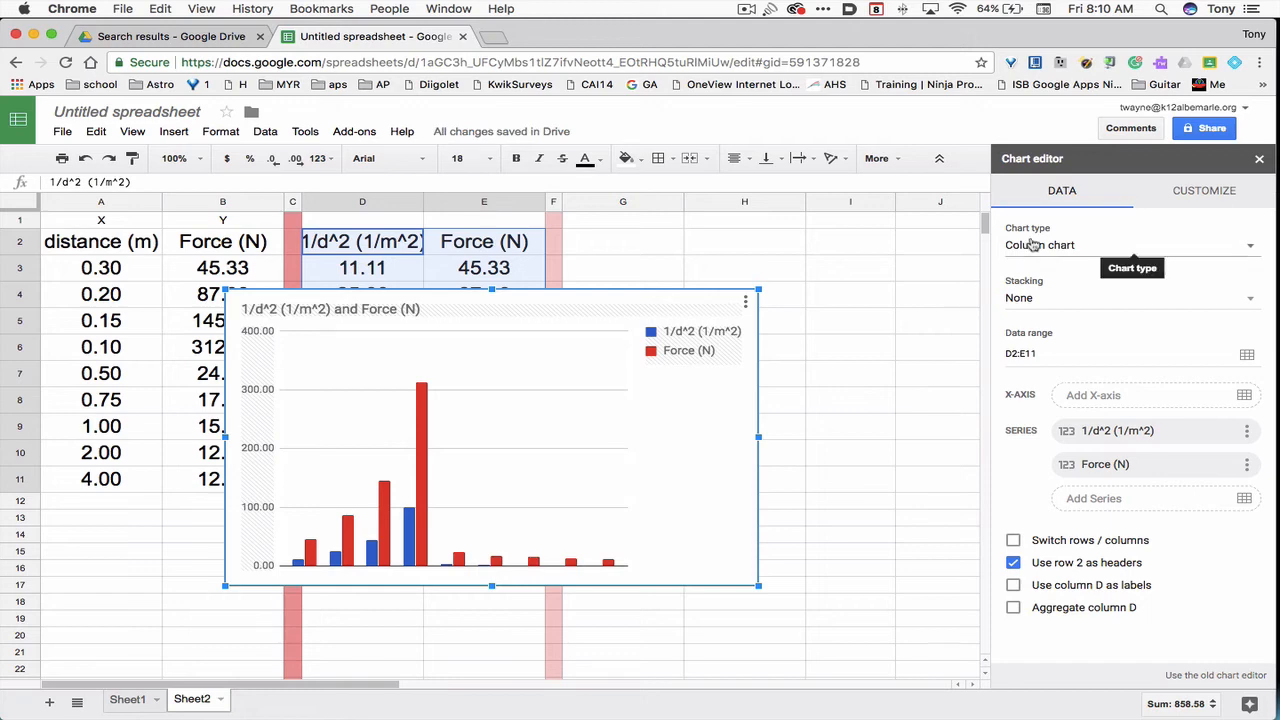
pyautogui.click(1130, 244)
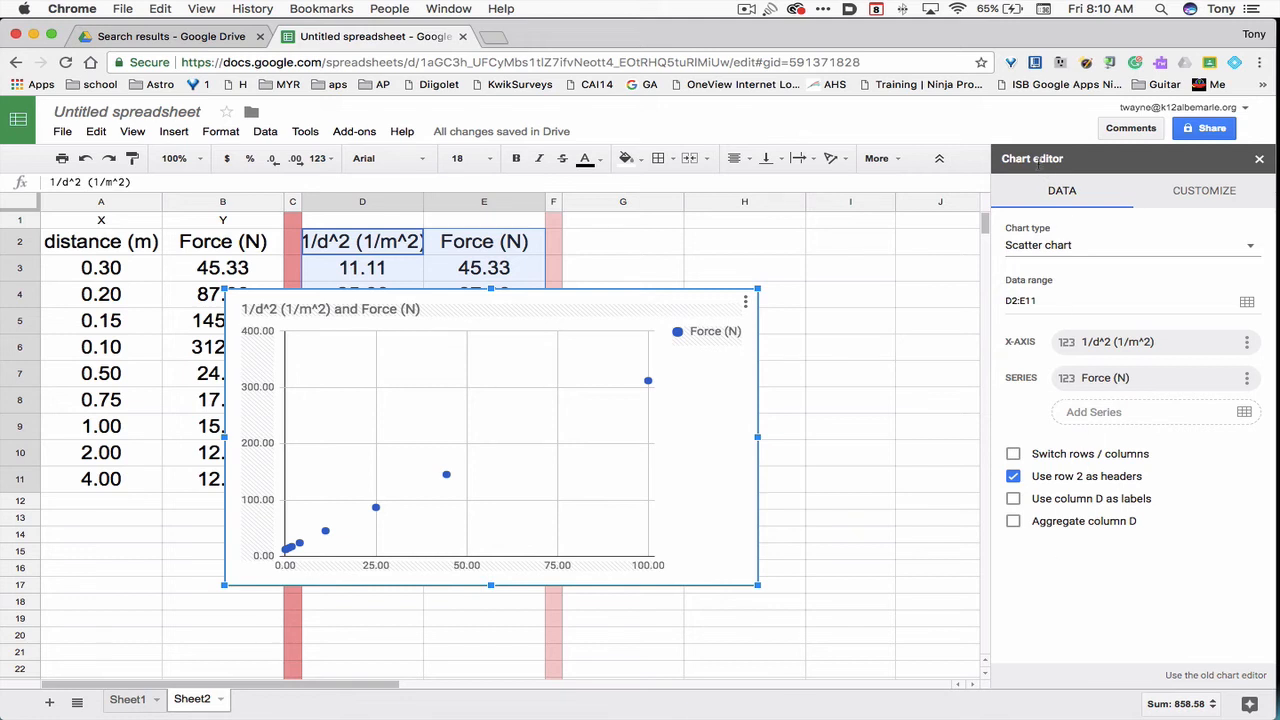
pyautogui.moveTo(1204, 190)
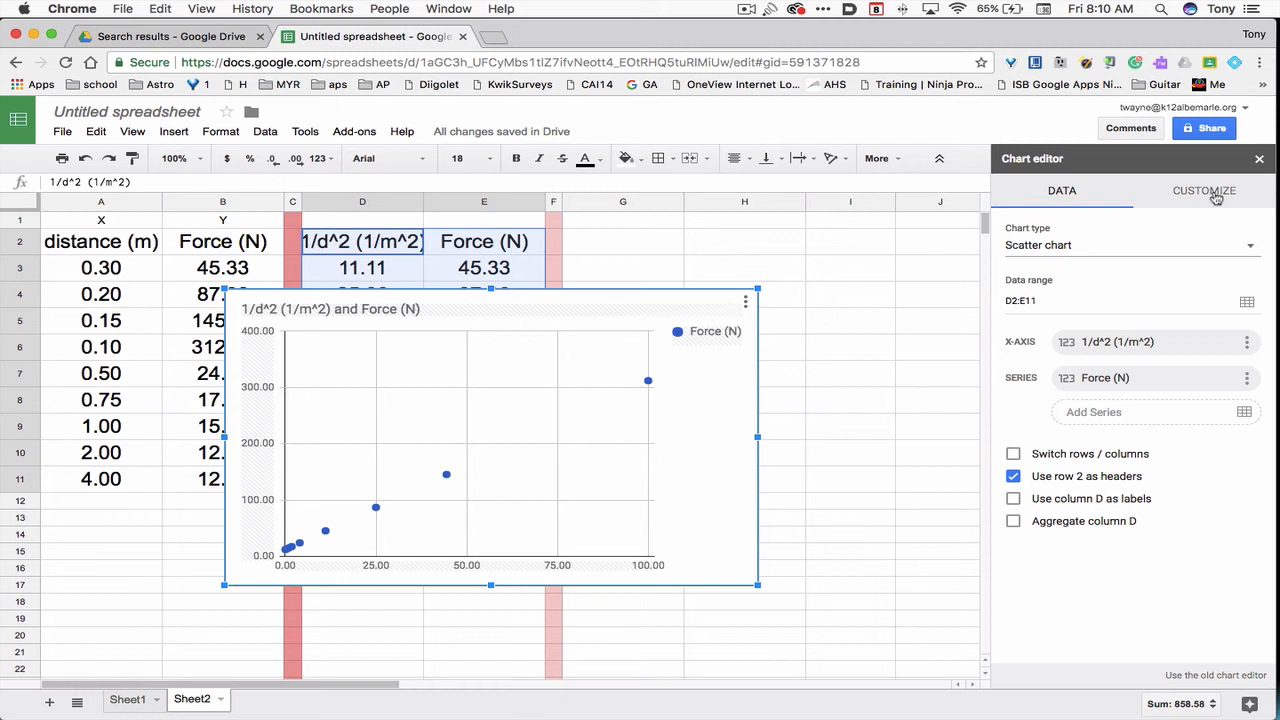
# Step: Under Customize > Series, add a trendline and choose red for its colour
pyautogui.click(1204, 192)
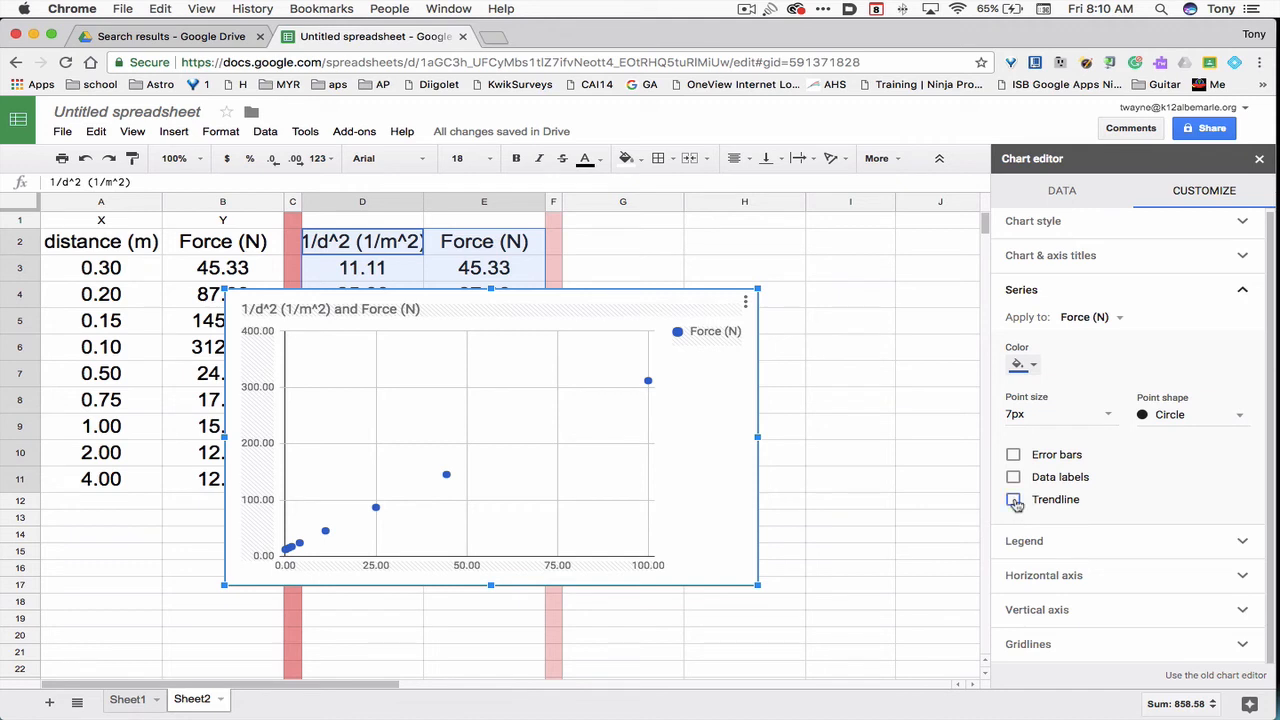
pyautogui.click(1014, 500)
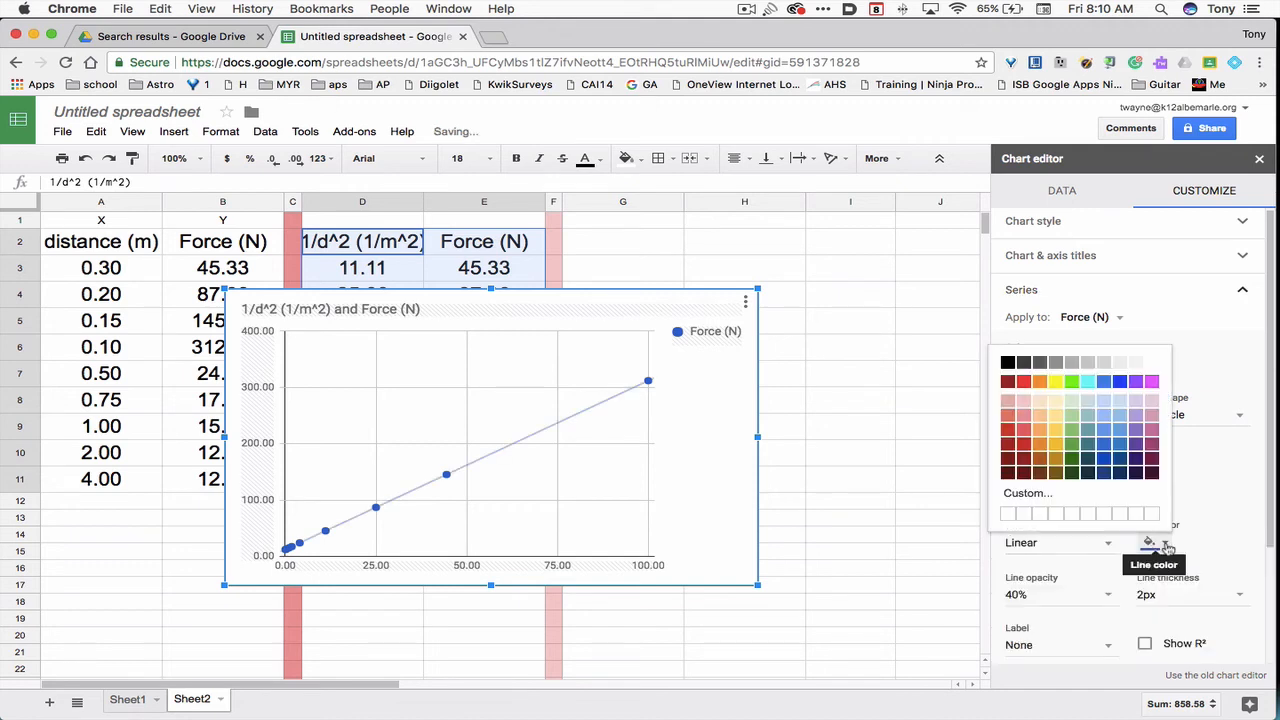
pyautogui.click(1022, 382)
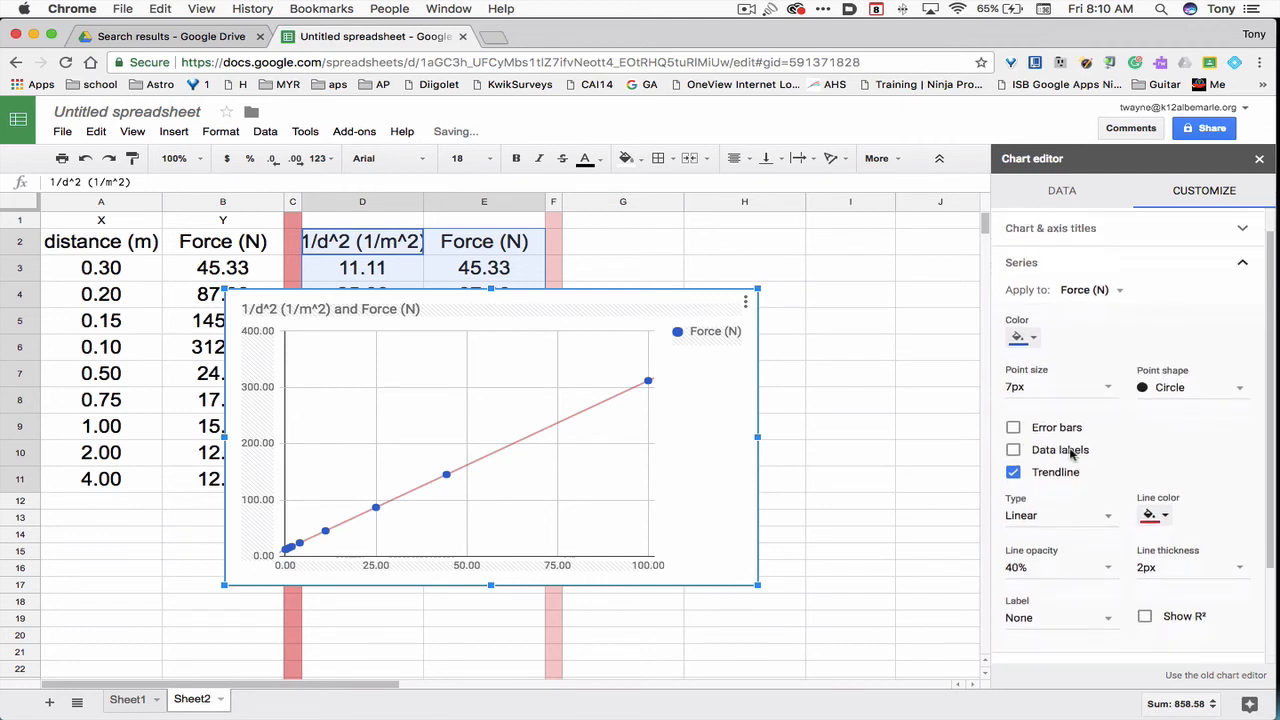
pyautogui.scroll(-3)
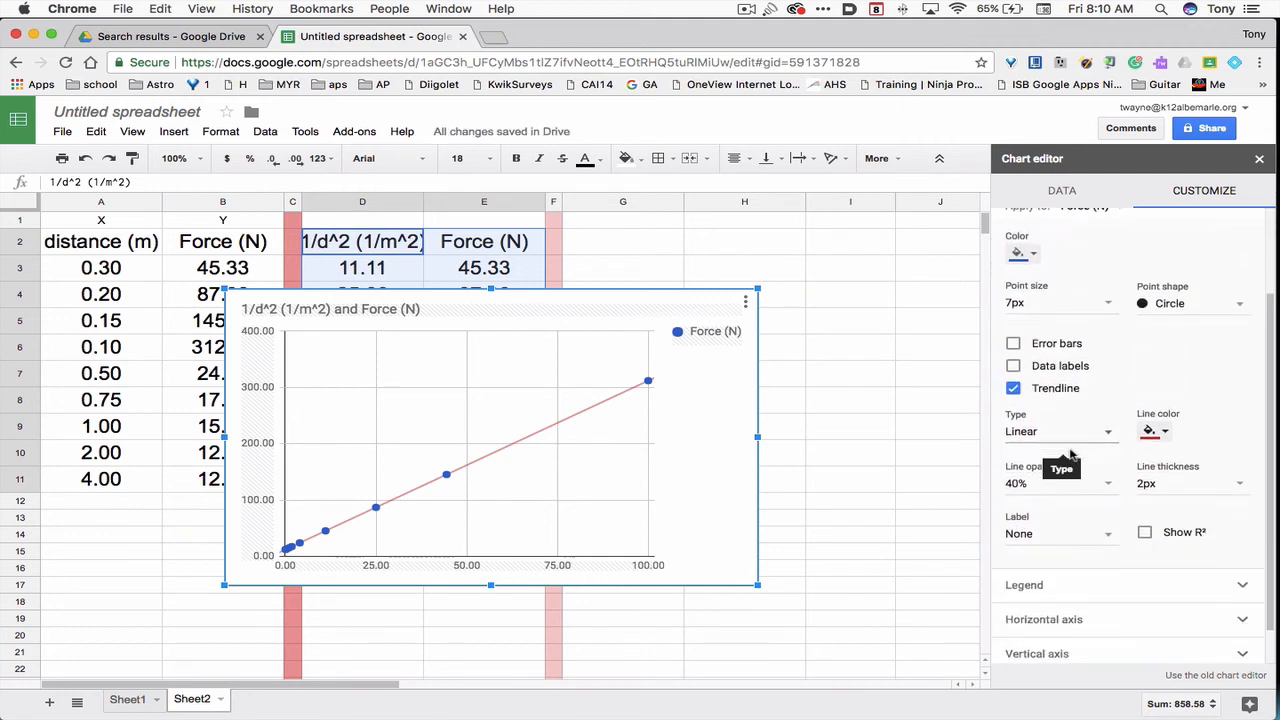
pyautogui.scroll(-3)
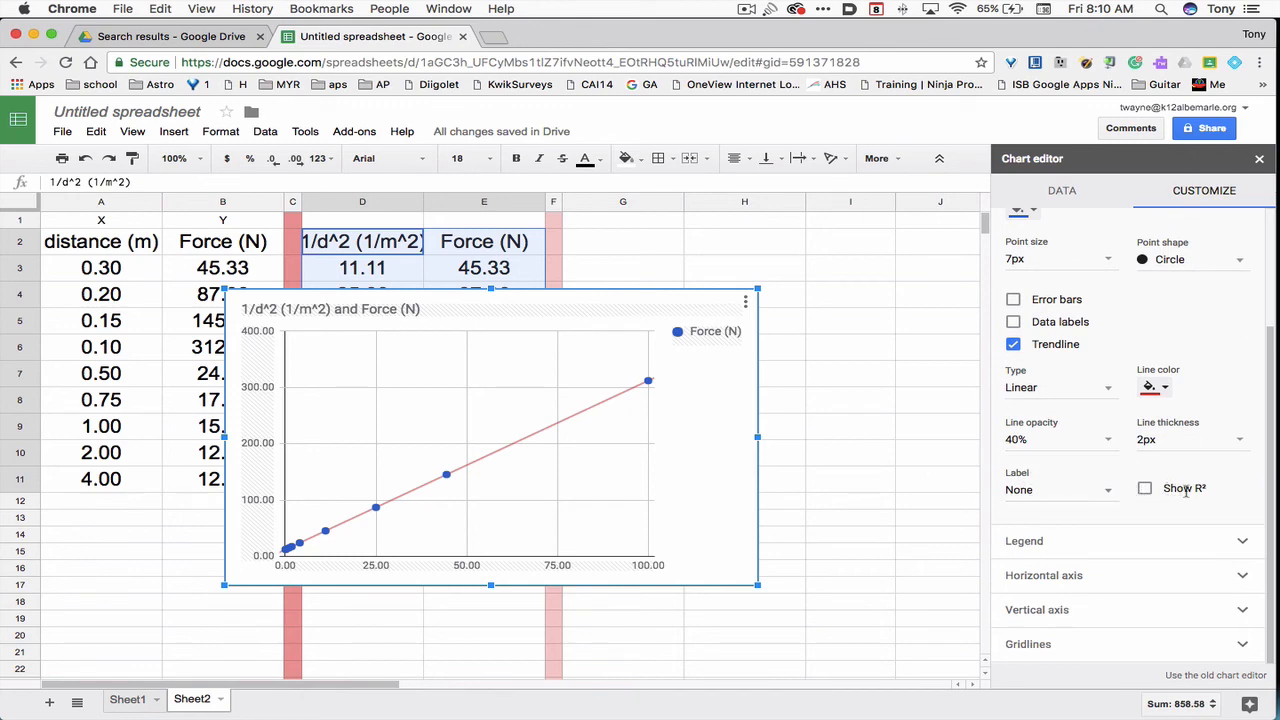
# Step: Show R² and label the trendline with its equation
pyautogui.click(1144, 488)
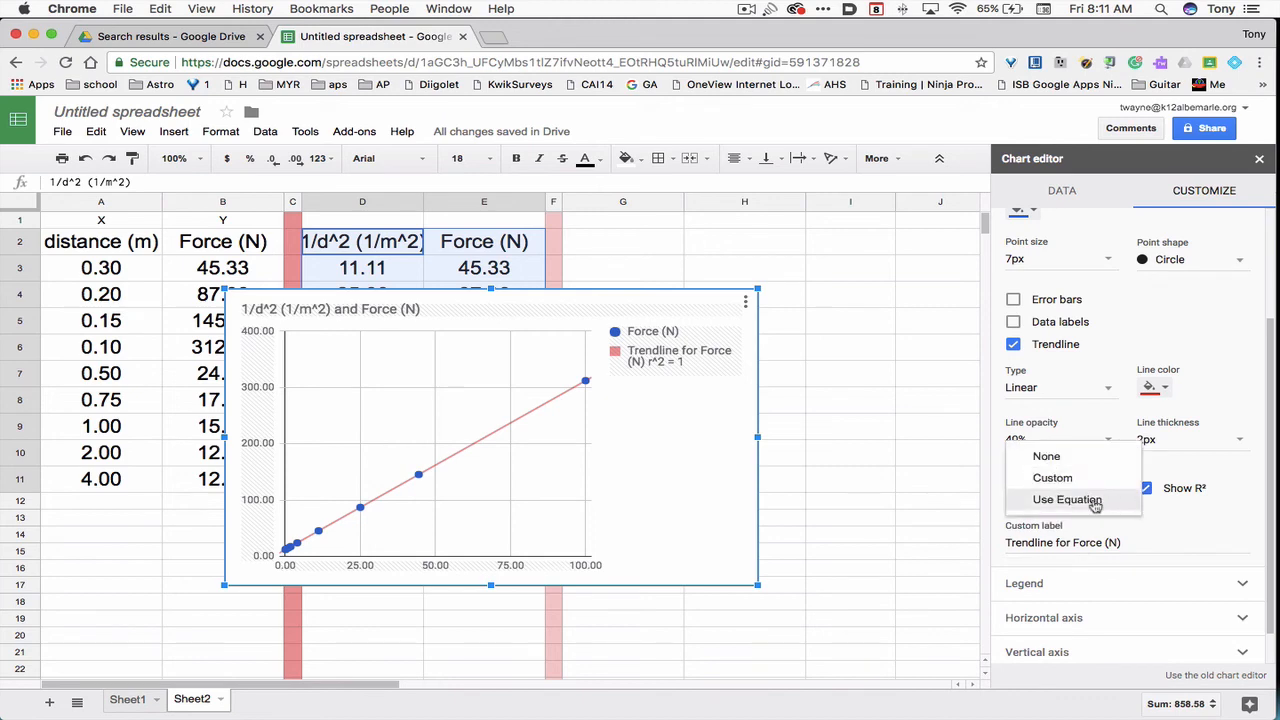
pyautogui.click(1066, 500)
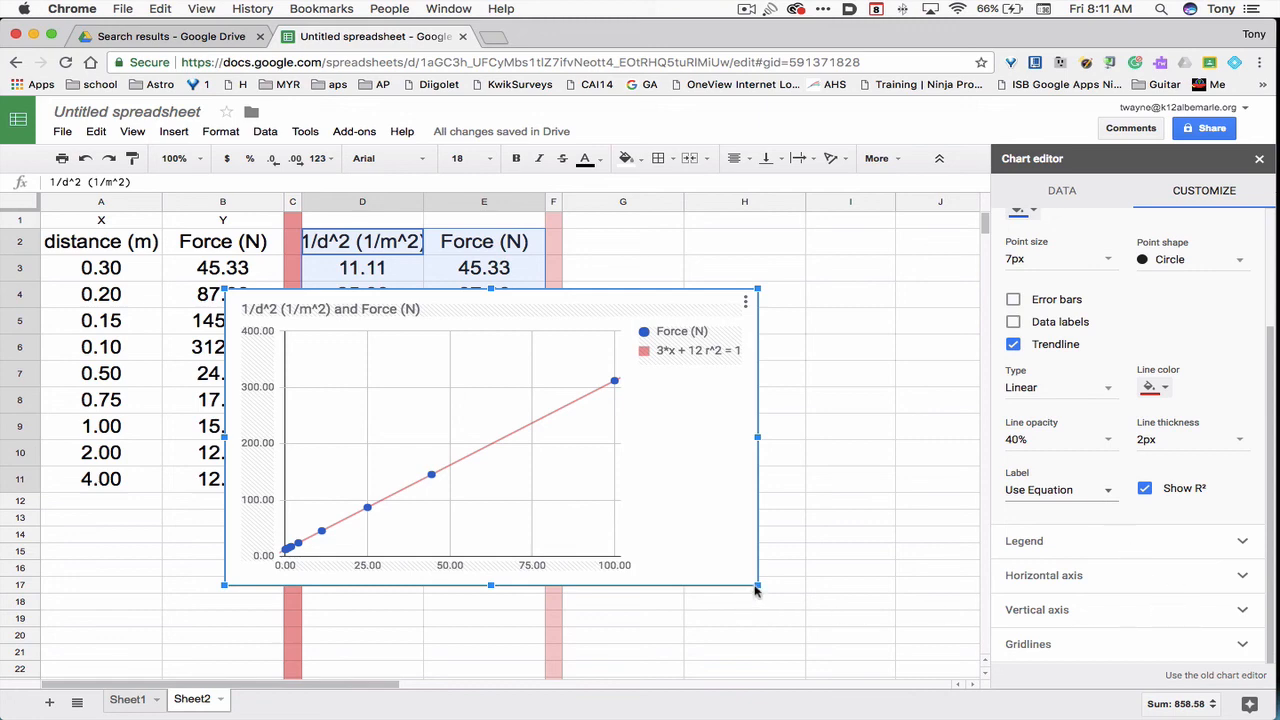
# Step: Drag the chart's corner handle outward to enlarge it
pyautogui.moveTo(756, 586); pyautogui.dragTo(930, 656)
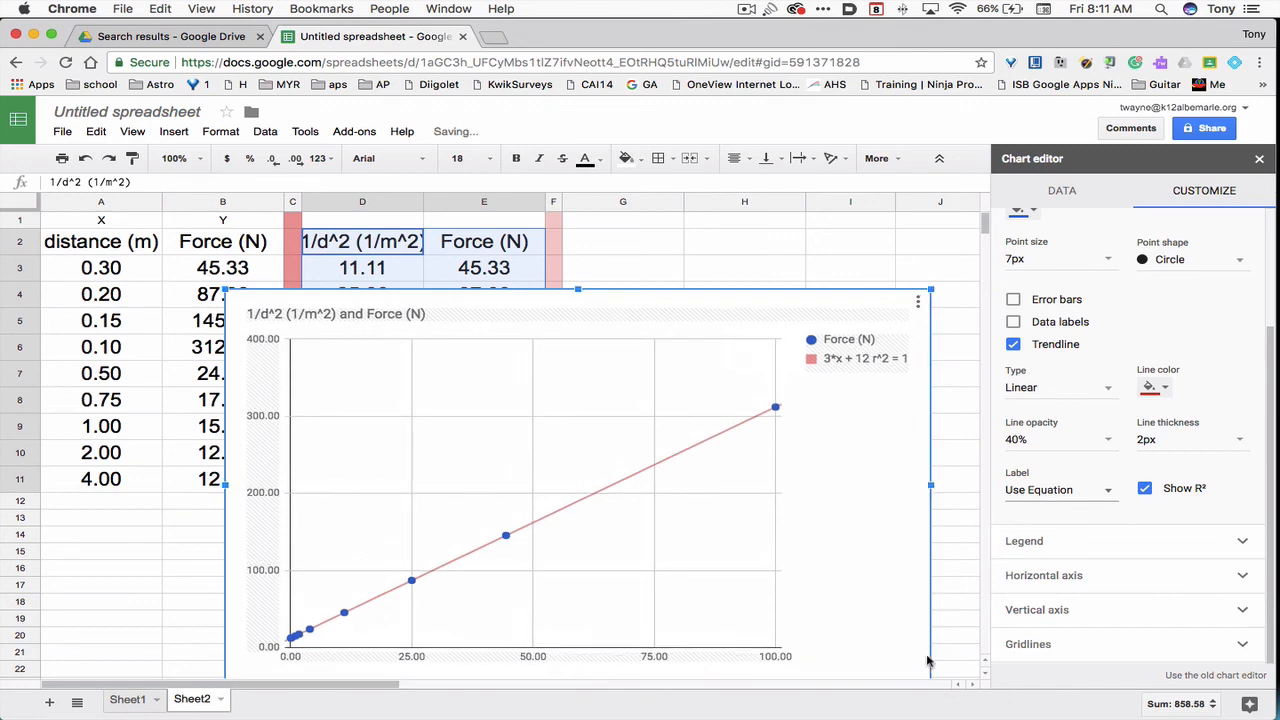
pyautogui.moveTo(884, 584)
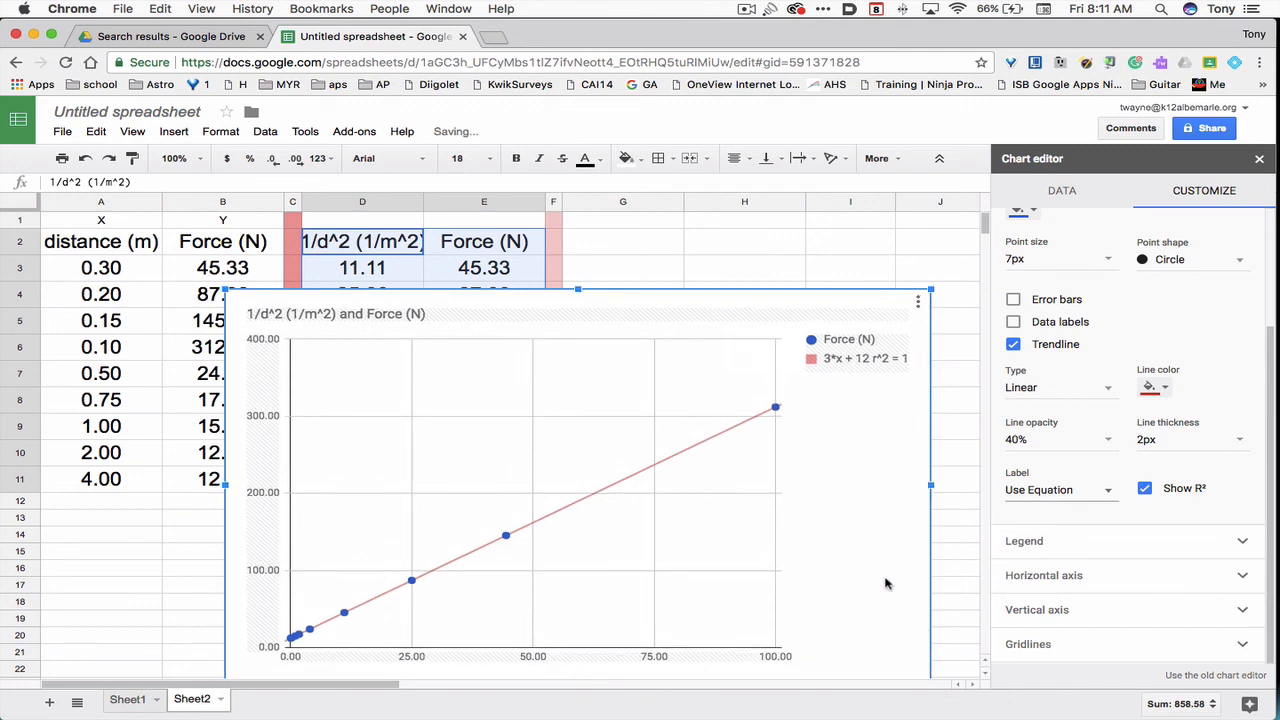